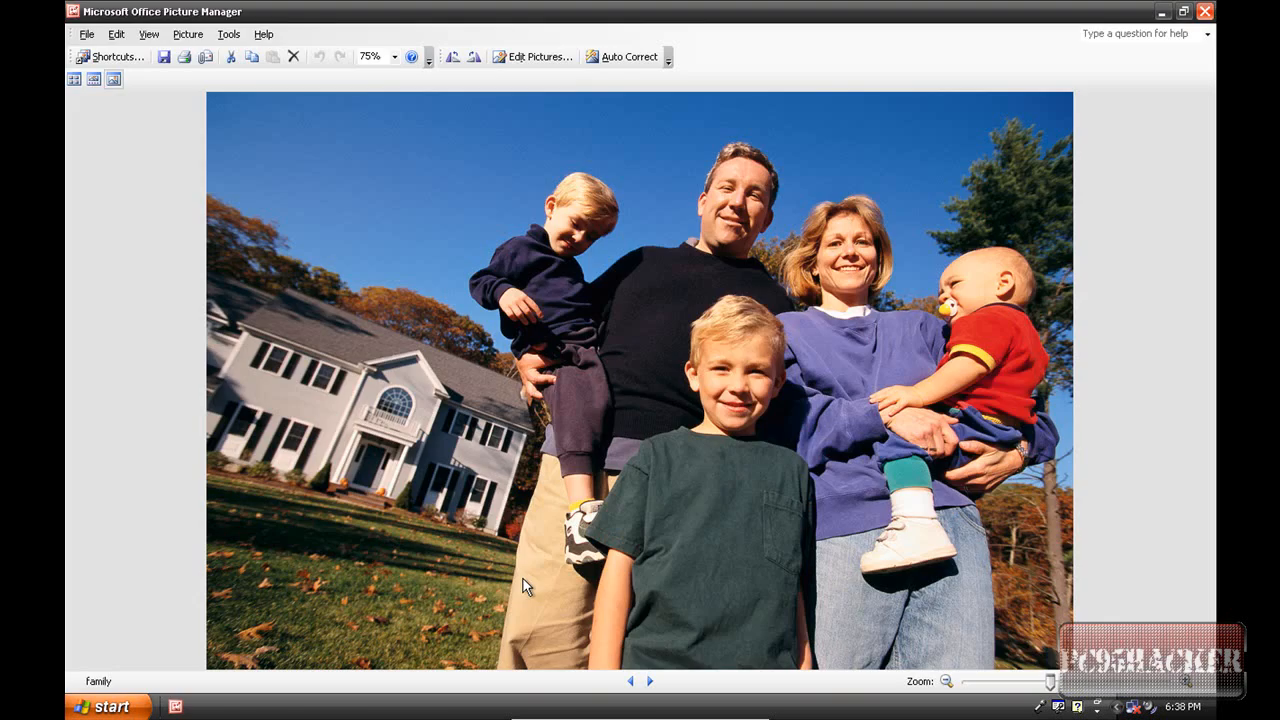
{"action": "mouse_move", "coordinate": [636, 650]}
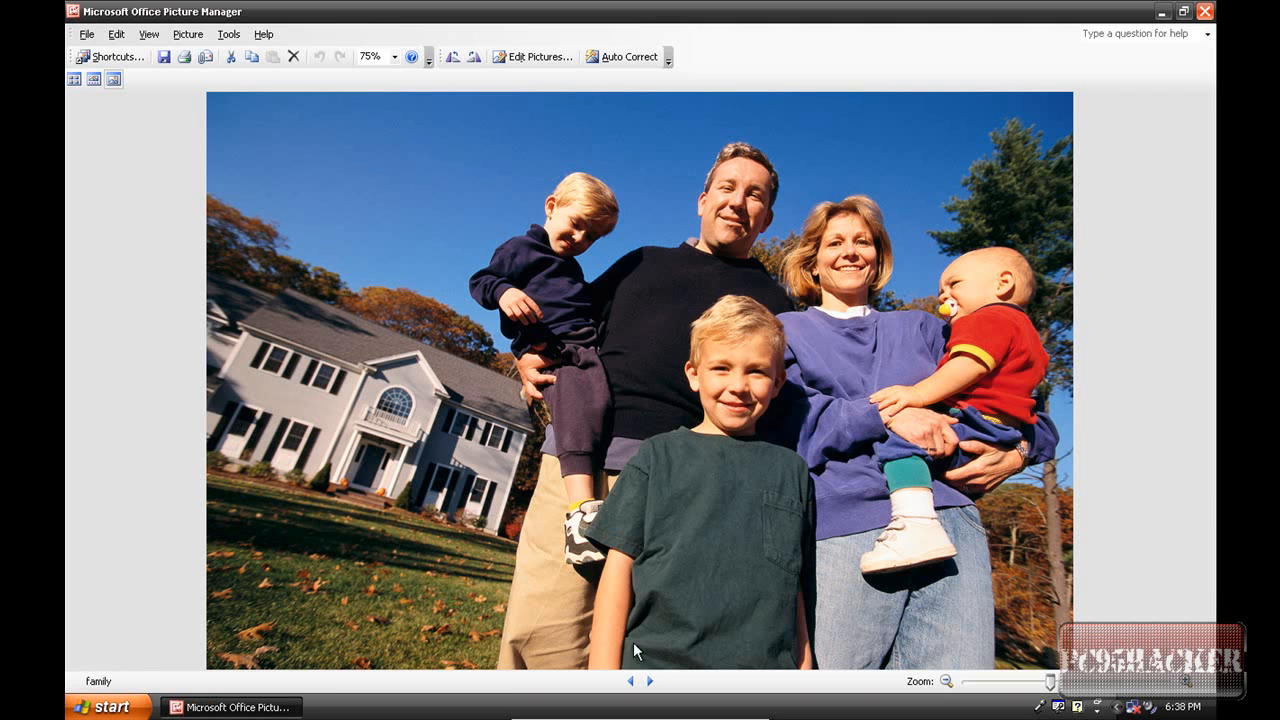
{"action": "mouse_move", "coordinate": [588, 348]}
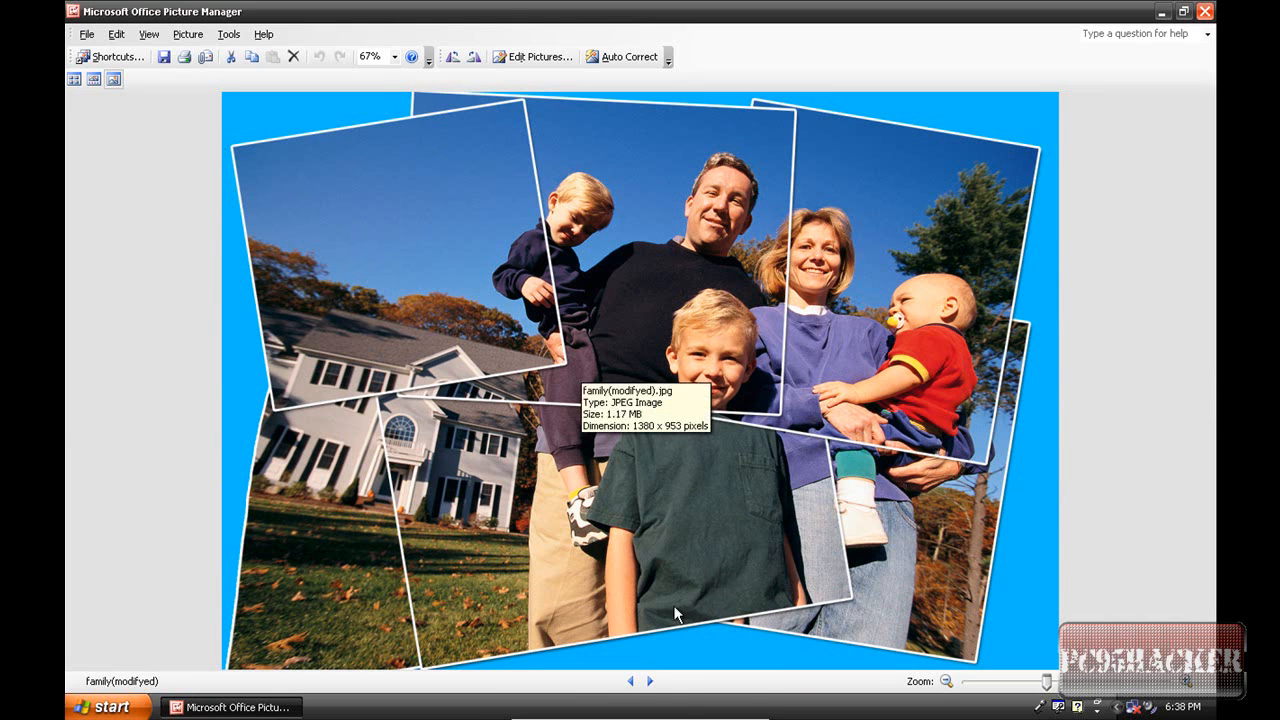
{"action": "mouse_move", "coordinate": [1124, 434]}
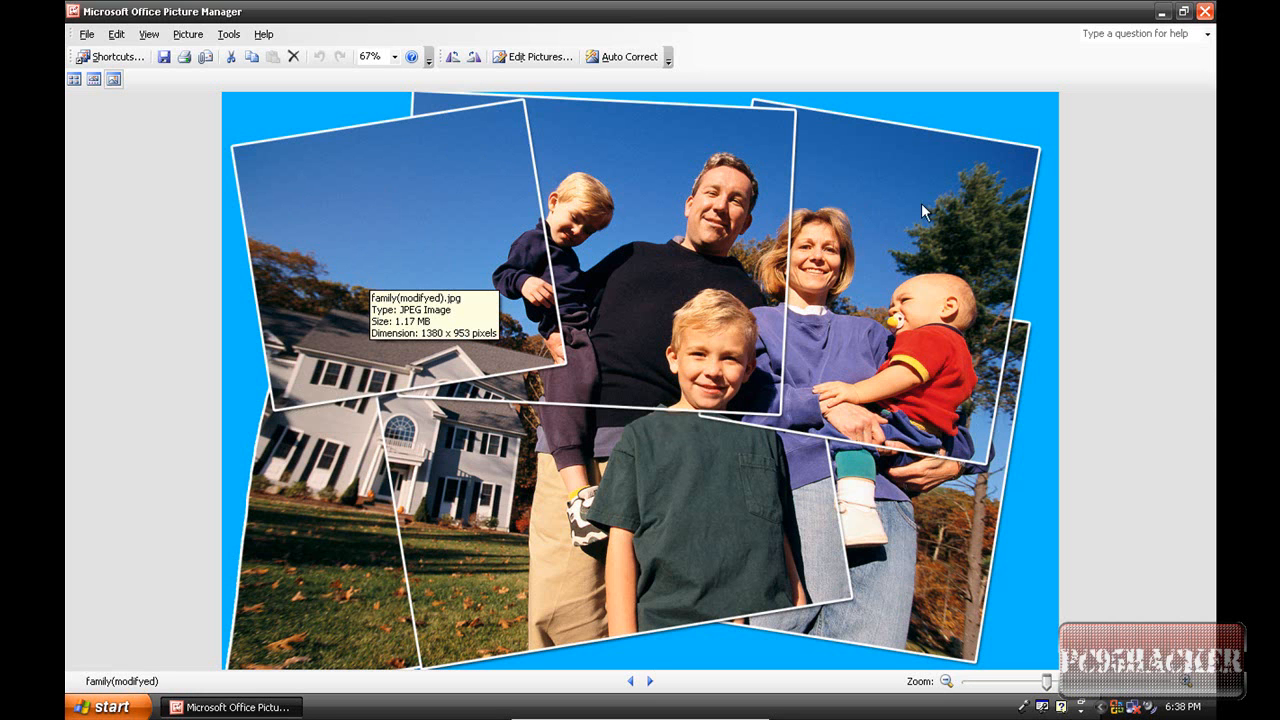
{"action": "mouse_move", "coordinate": [920, 588]}
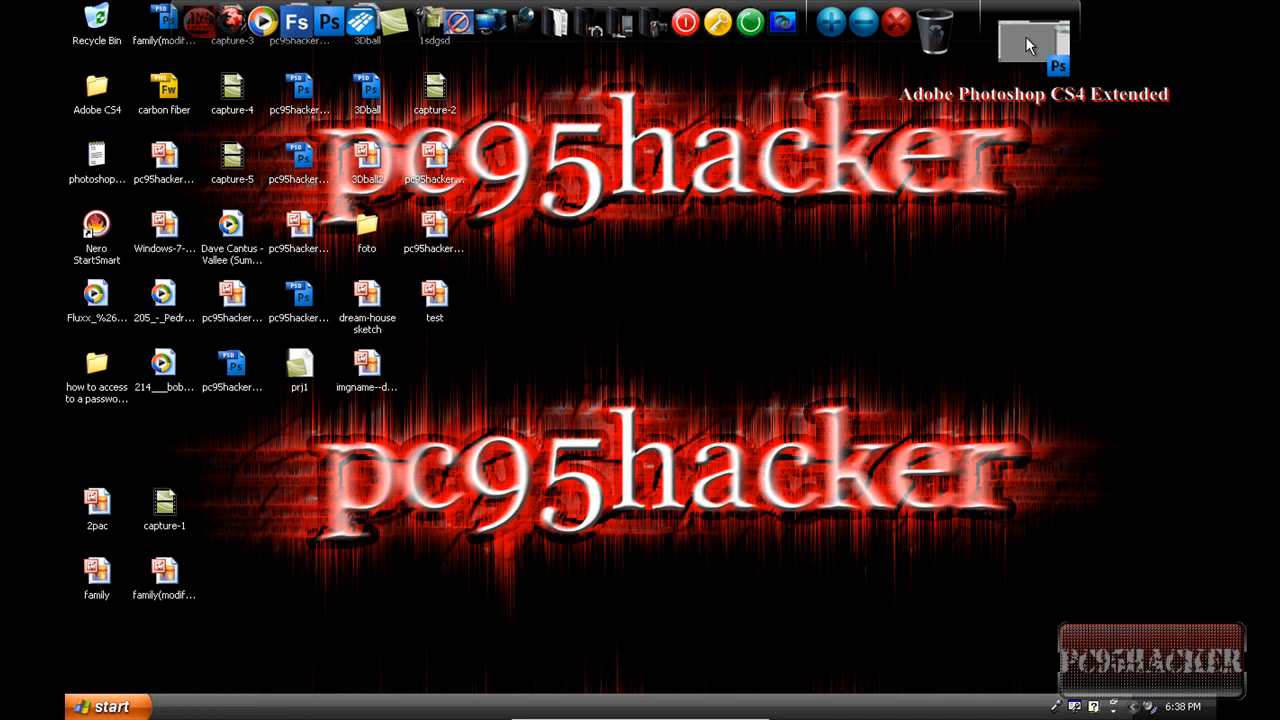
Step: Launch Photoshop and open family.jpg via File > Open
{"action": "left_click", "coordinate": [1032, 40]}
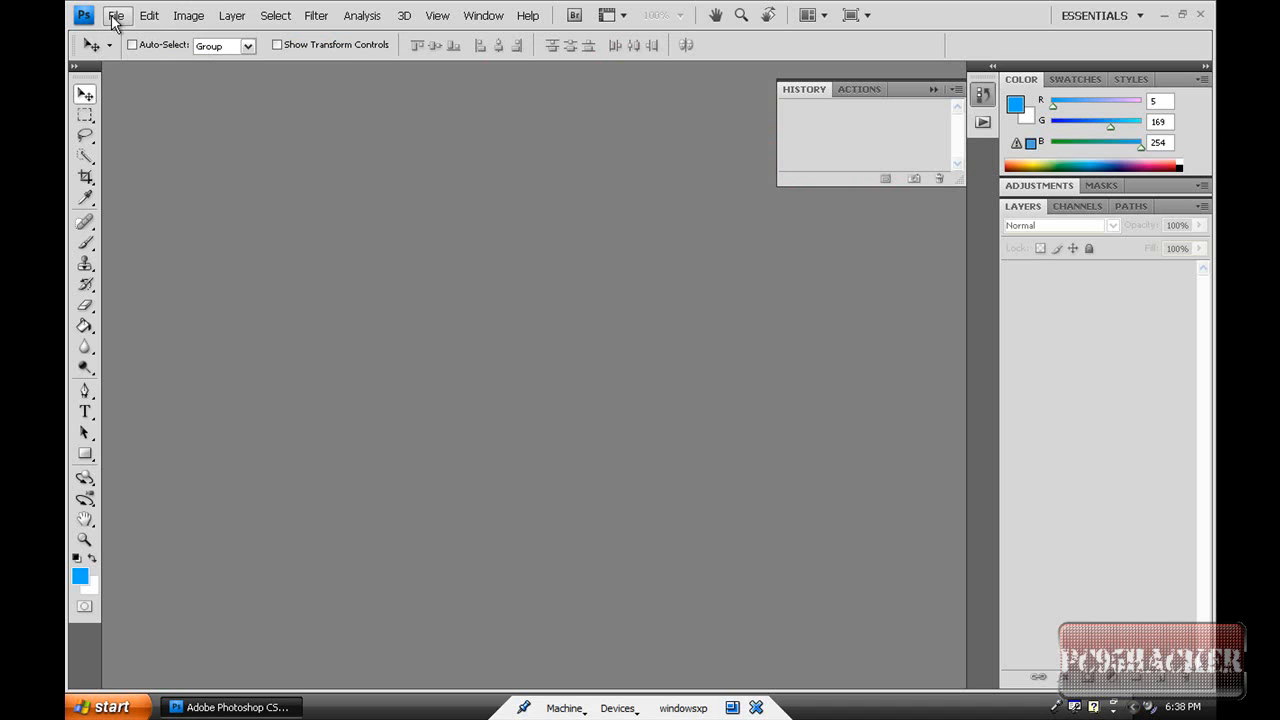
{"action": "left_click", "coordinate": [116, 16]}
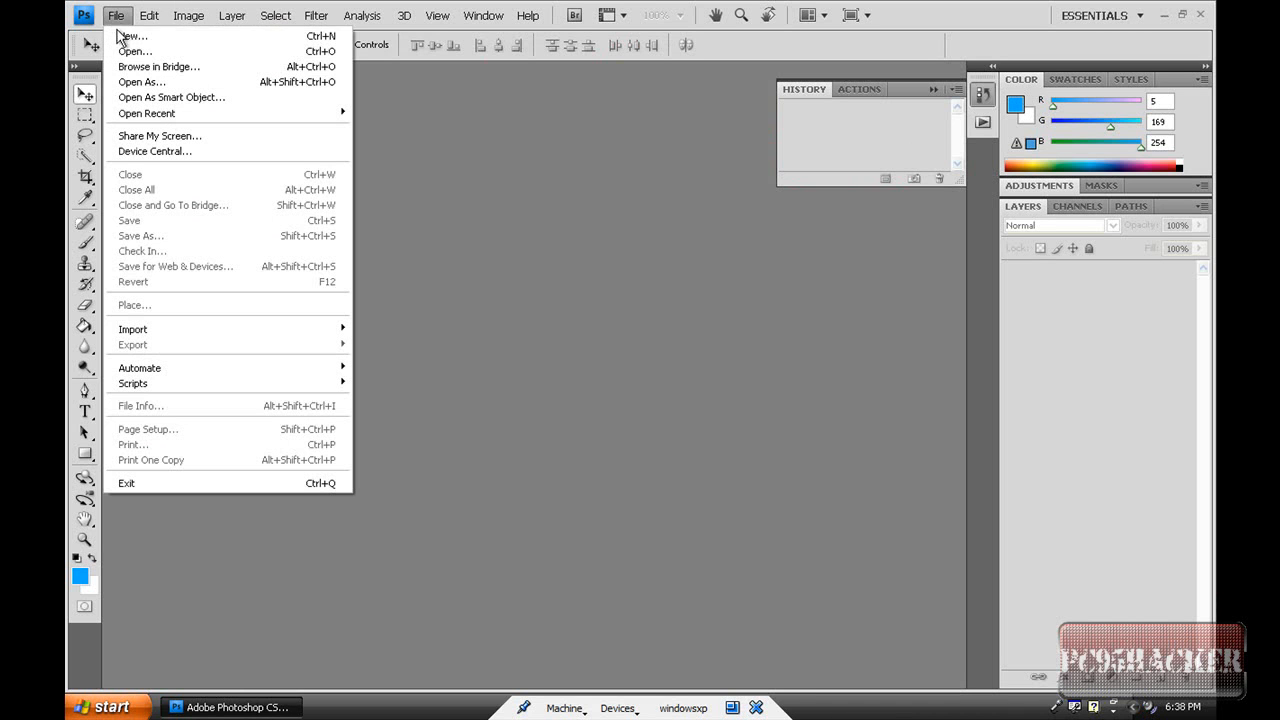
{"action": "mouse_move", "coordinate": [136, 52]}
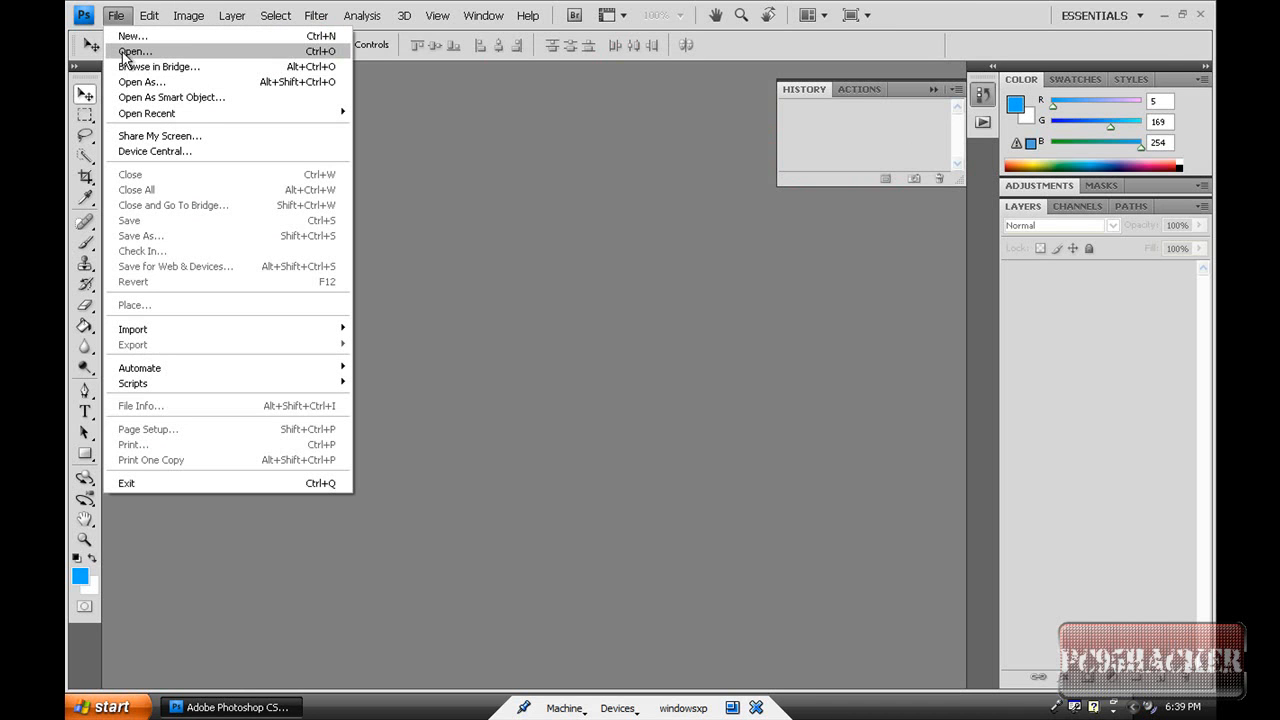
{"action": "left_click", "coordinate": [134, 52]}
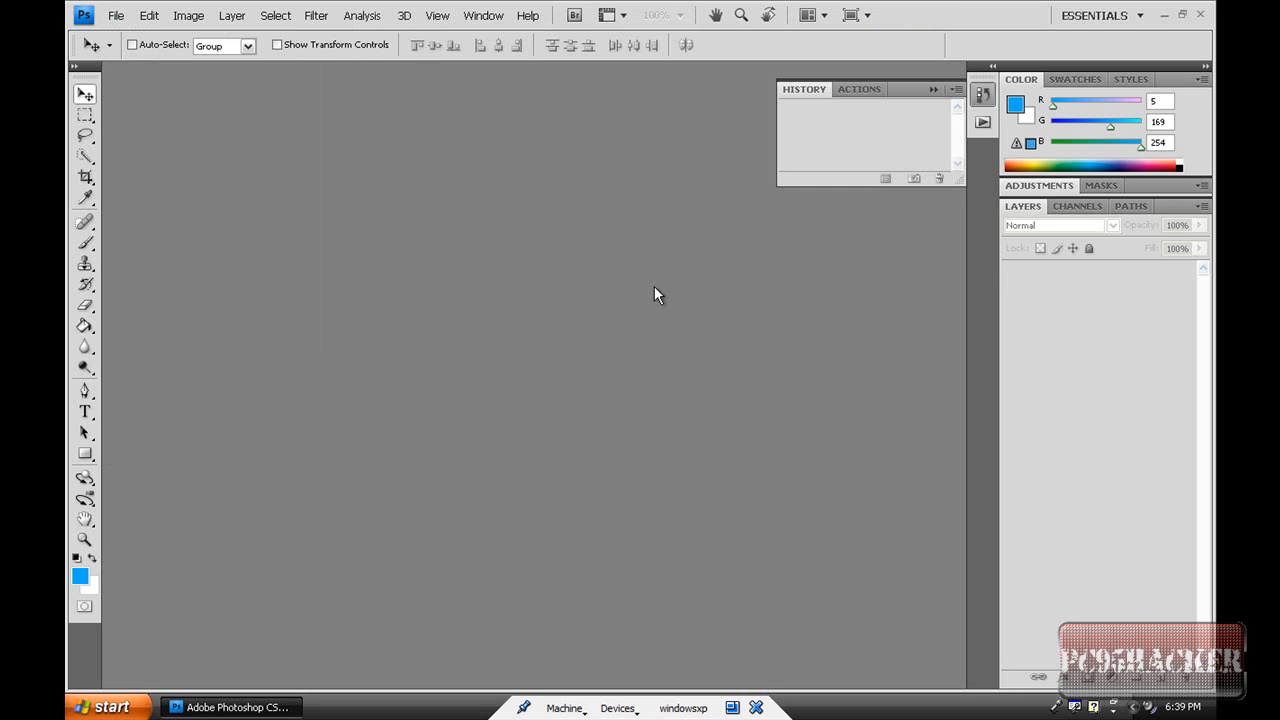
{"action": "left_click", "coordinate": [116, 16]}
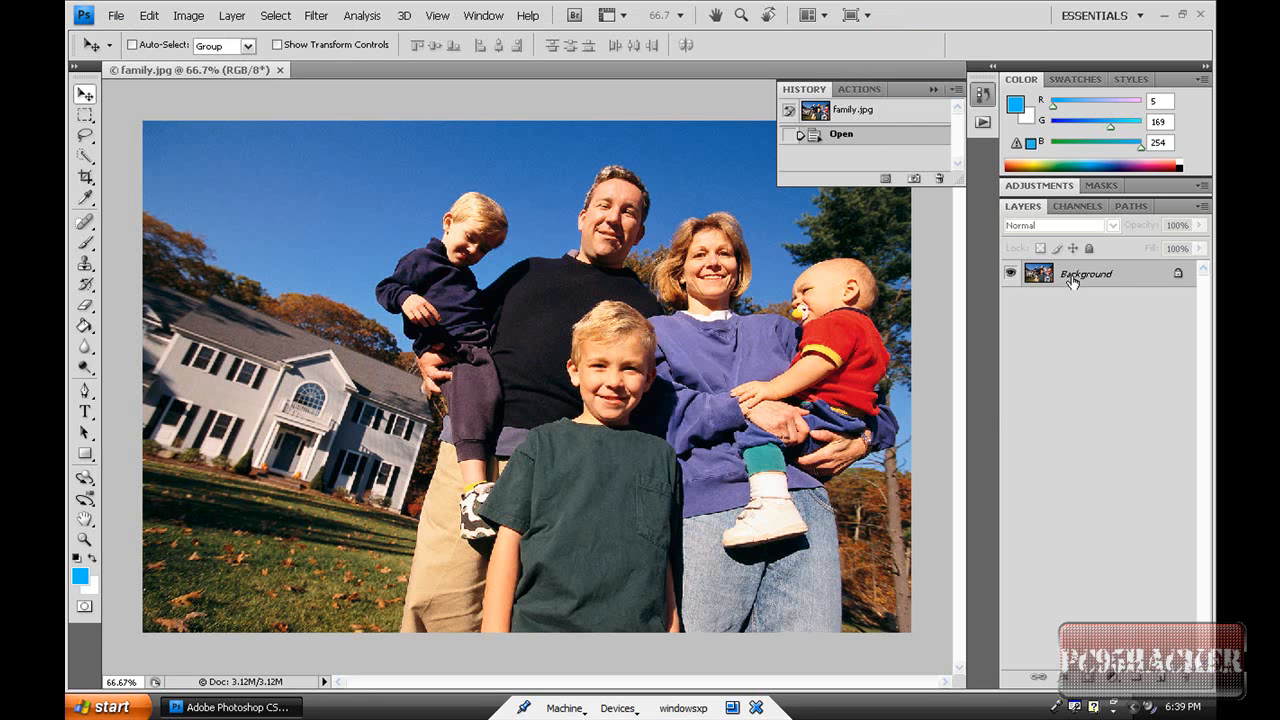
Step: Convert the Background to editable Layer 0 and add a new empty Layer 1 above it
{"action": "right_click", "coordinate": [1084, 272]}
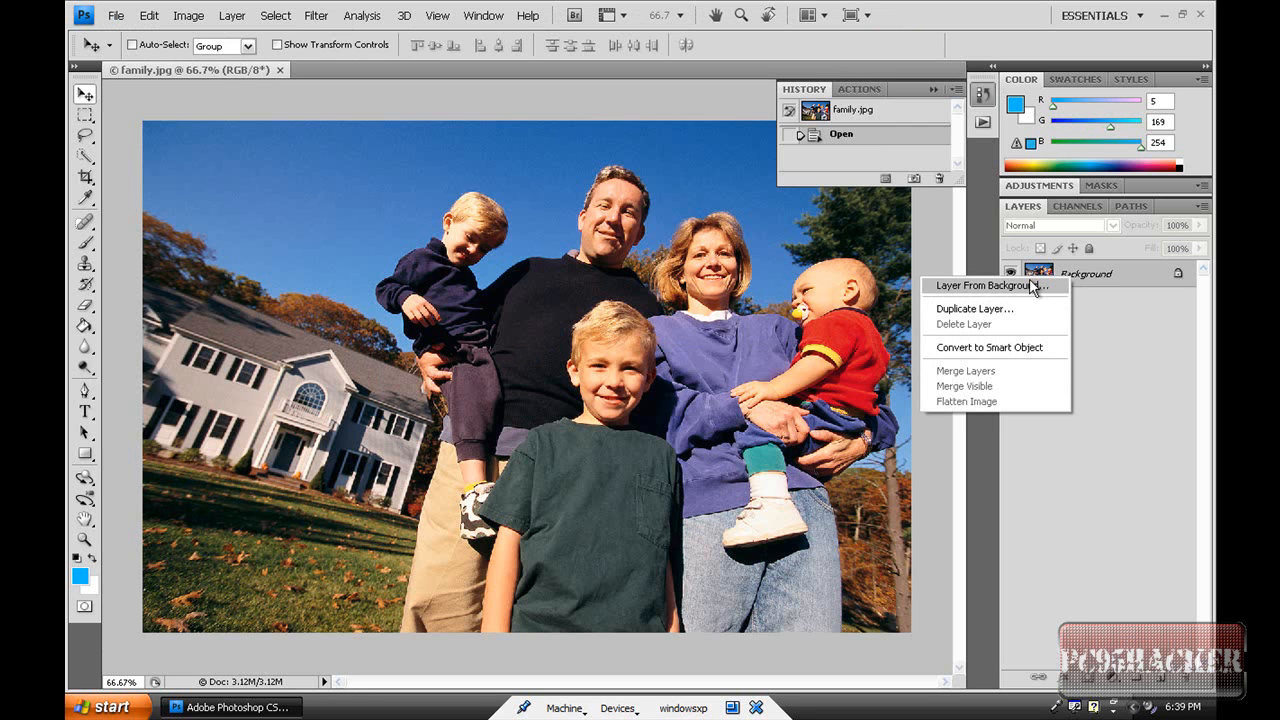
{"action": "left_click", "coordinate": [992, 284]}
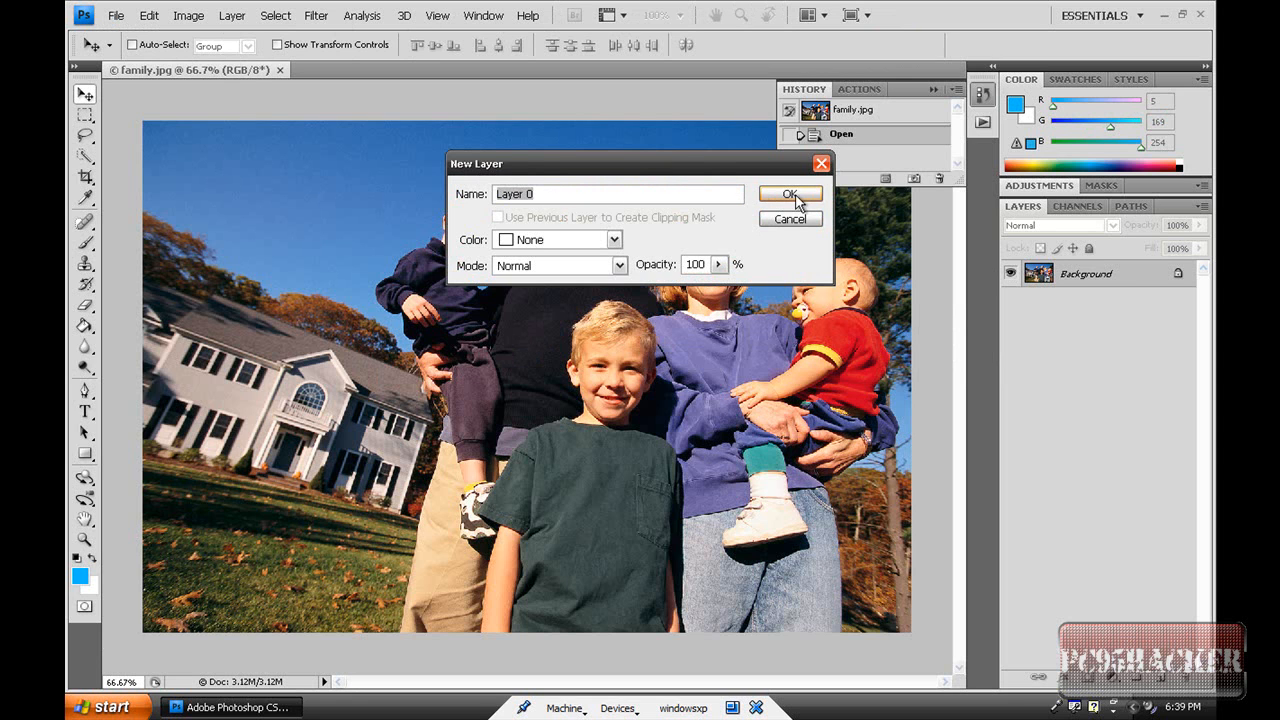
{"action": "left_click", "coordinate": [790, 192]}
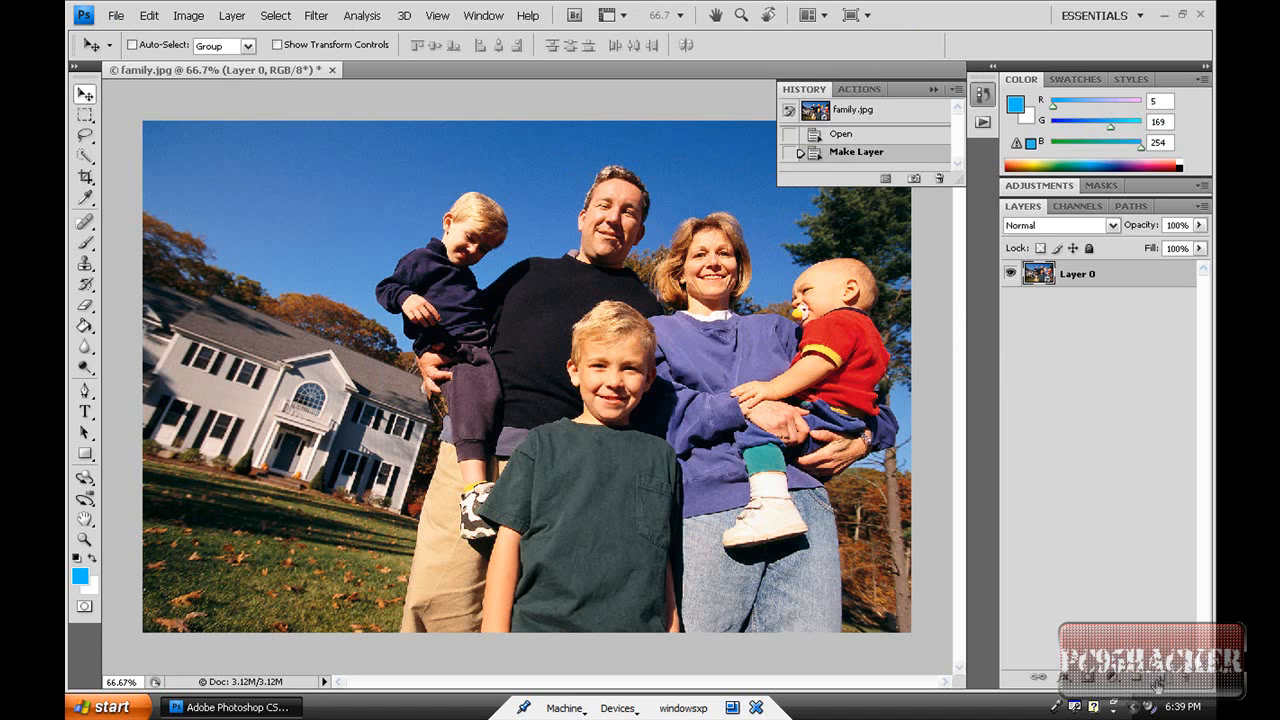
{"action": "left_click", "coordinate": [1138, 678]}
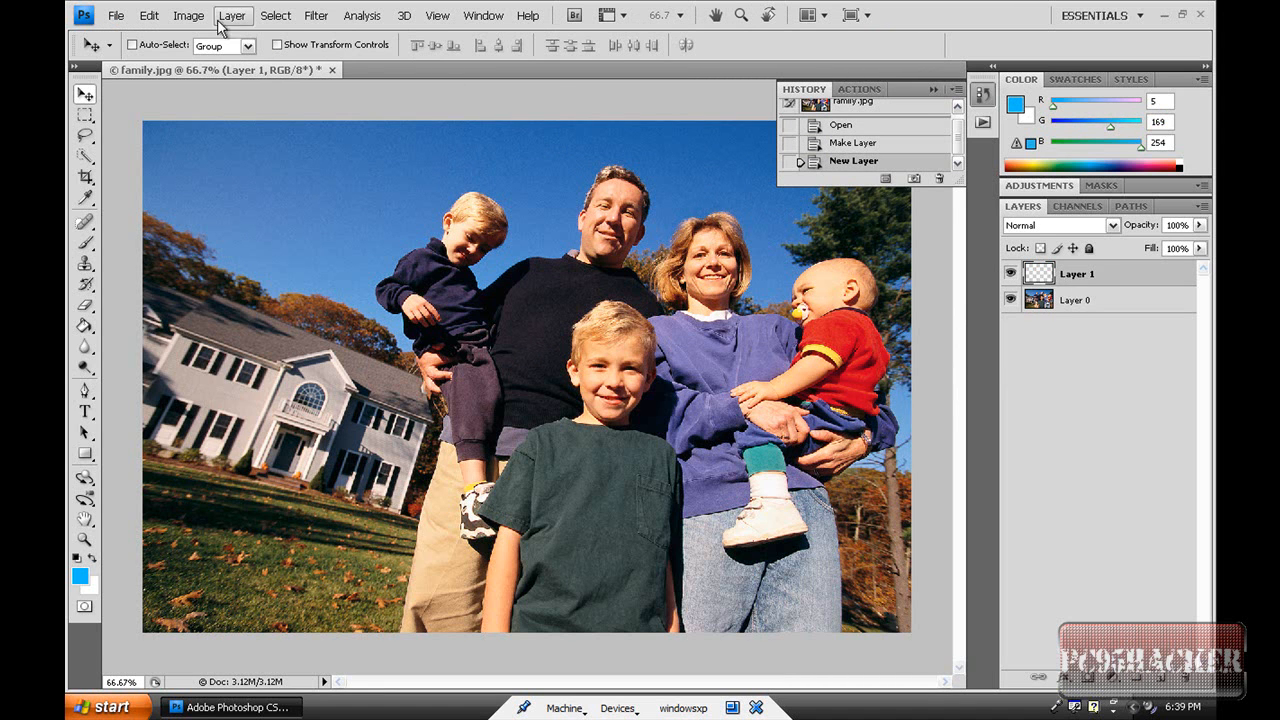
Step: In Canvas Size, set the canvas to 1380 by 953 pixels (not yet applied)
{"action": "left_click", "coordinate": [188, 16]}
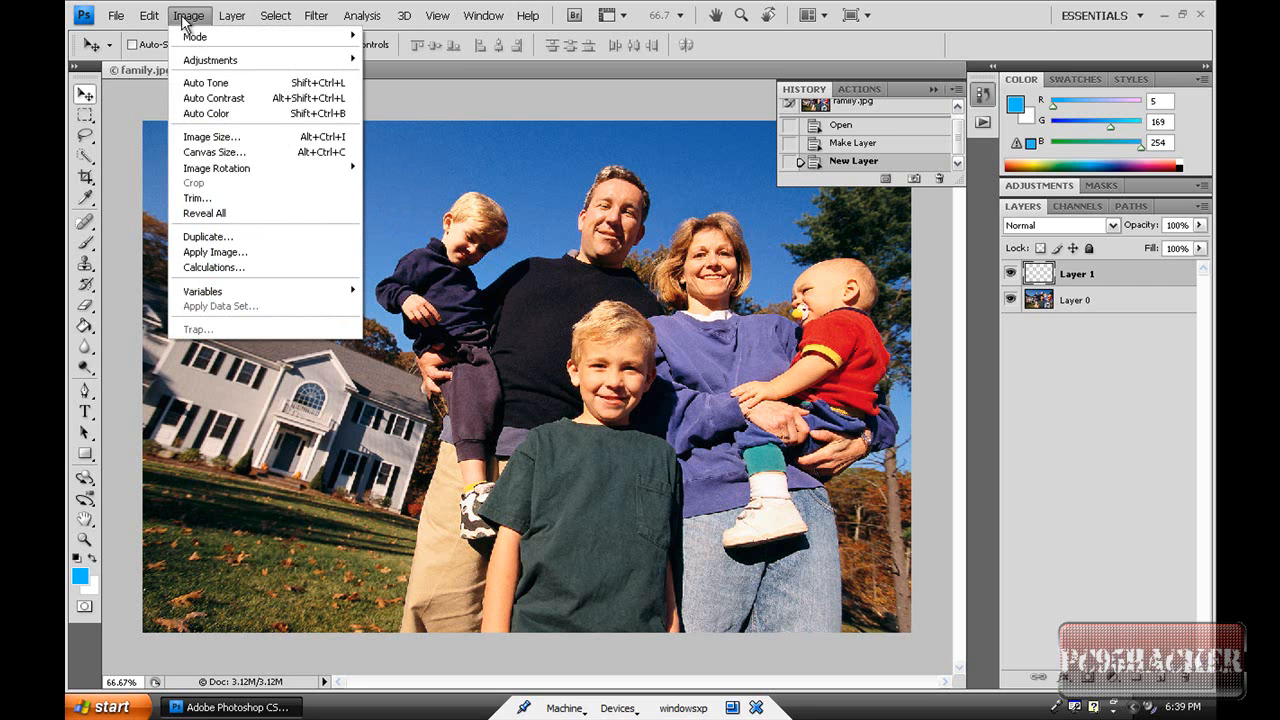
{"action": "left_click", "coordinate": [212, 152]}
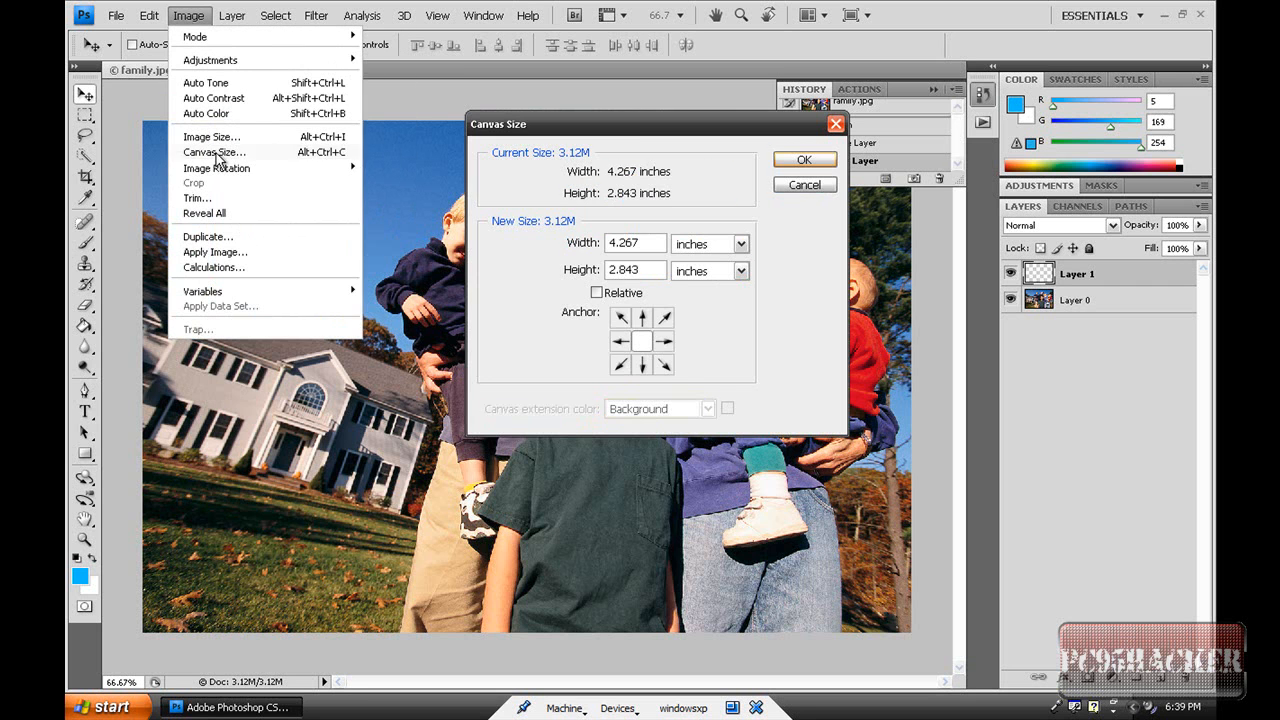
{"action": "left_click", "coordinate": [740, 244]}
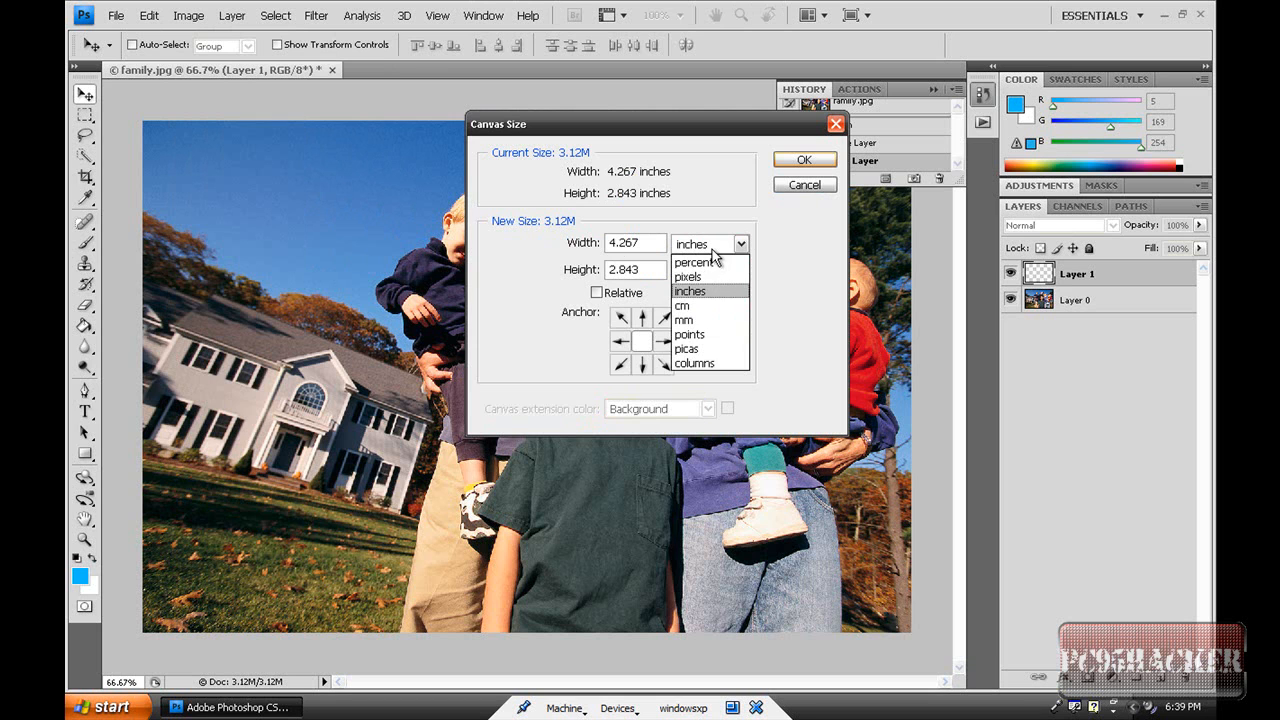
{"action": "left_click", "coordinate": [688, 276]}
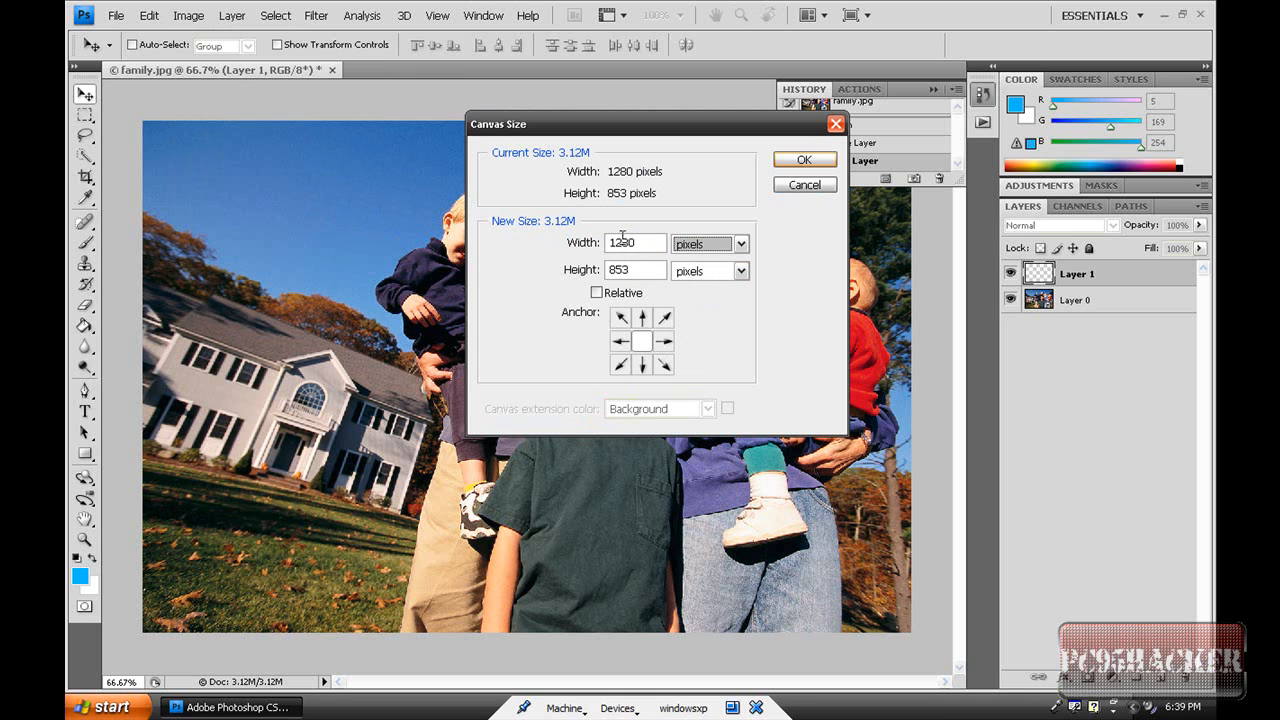
{"action": "mouse_move", "coordinate": [636, 244]}
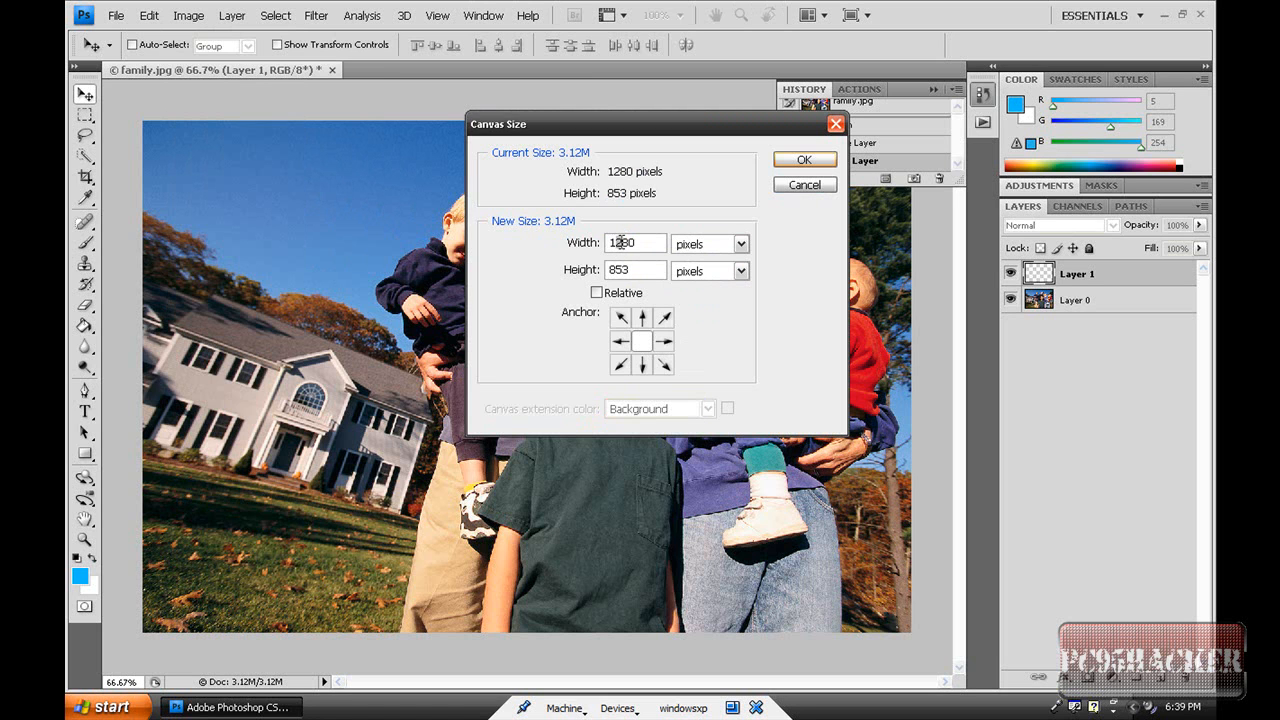
{"action": "type", "text": "1380"}
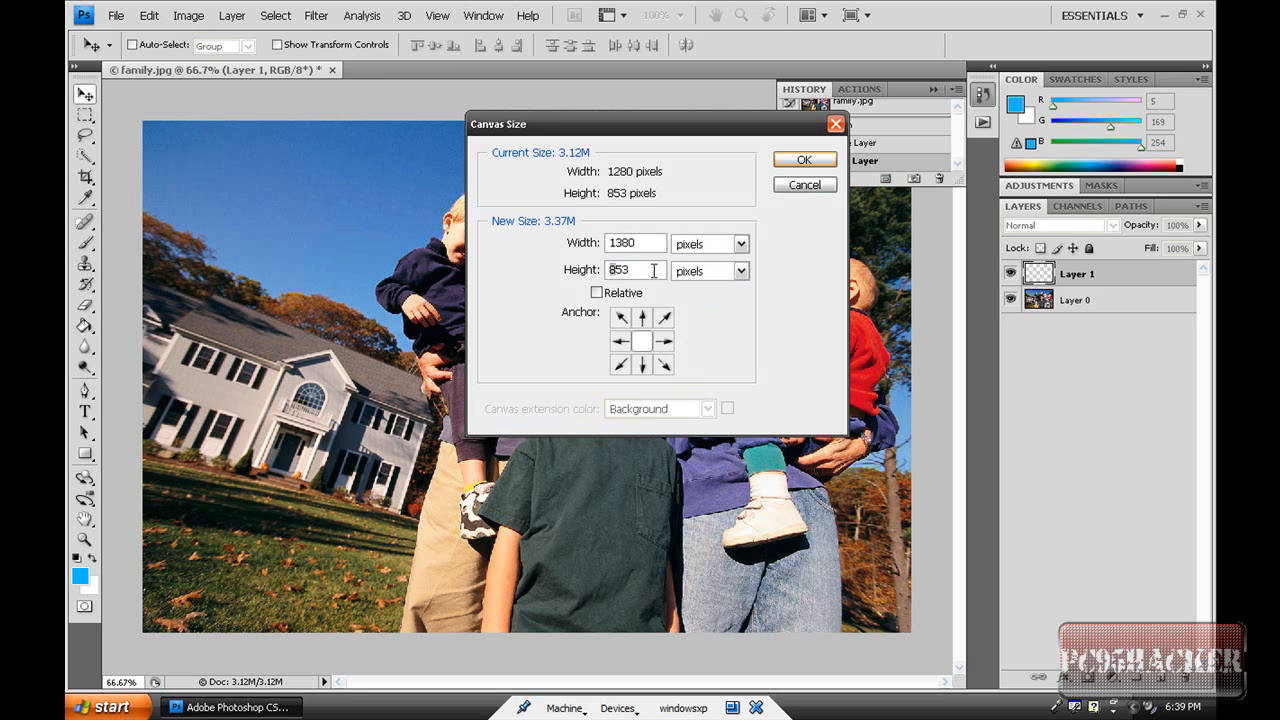
{"action": "mouse_move", "coordinate": [636, 270]}
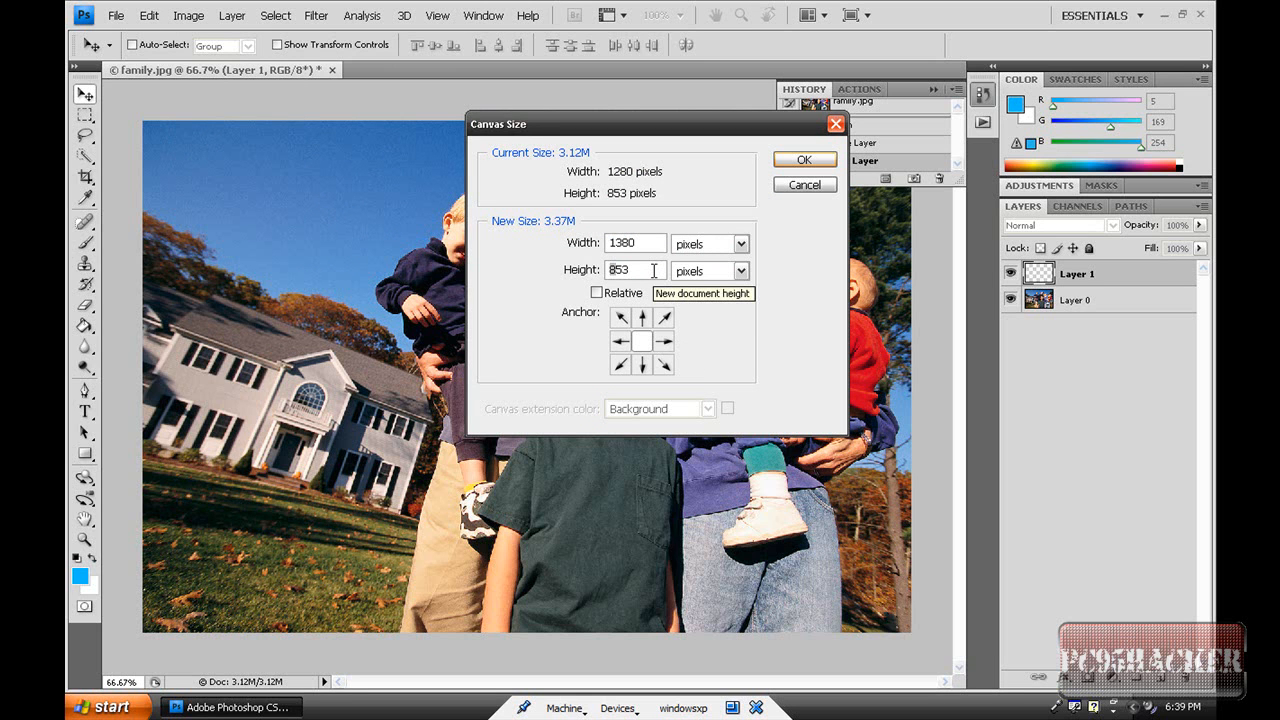
{"action": "type", "text": "953"}
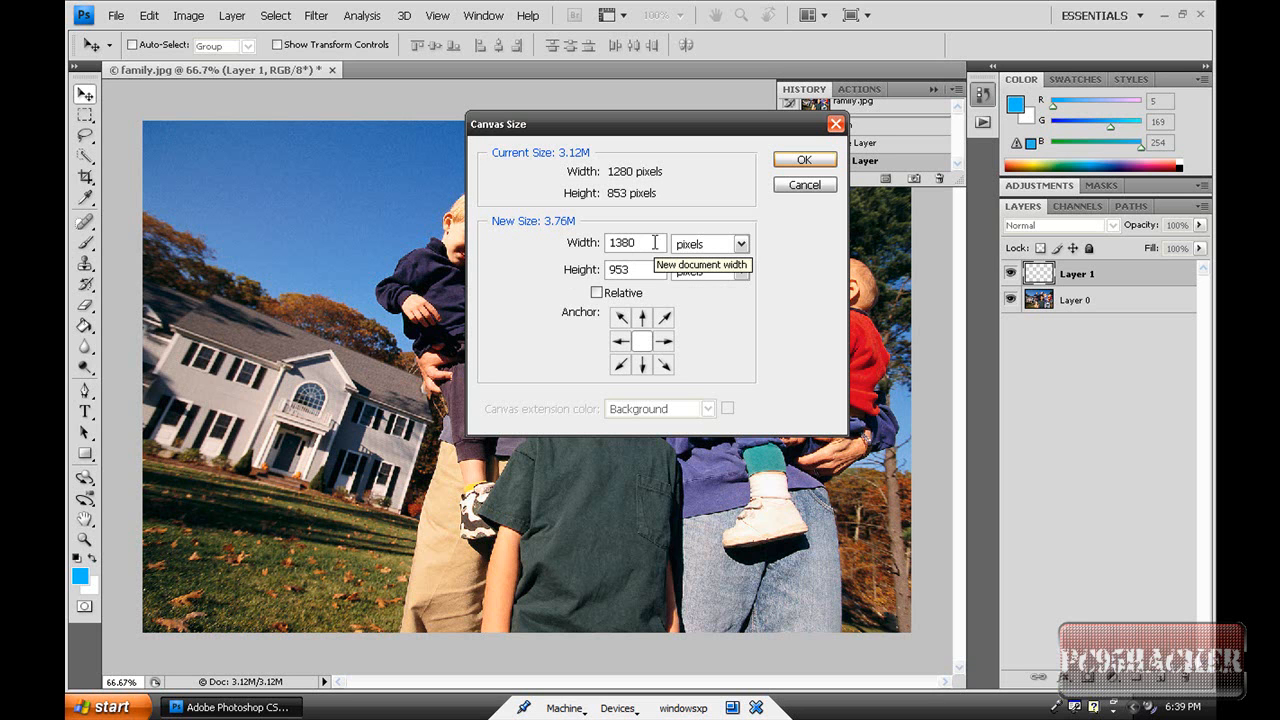
{"action": "mouse_move", "coordinate": [824, 312]}
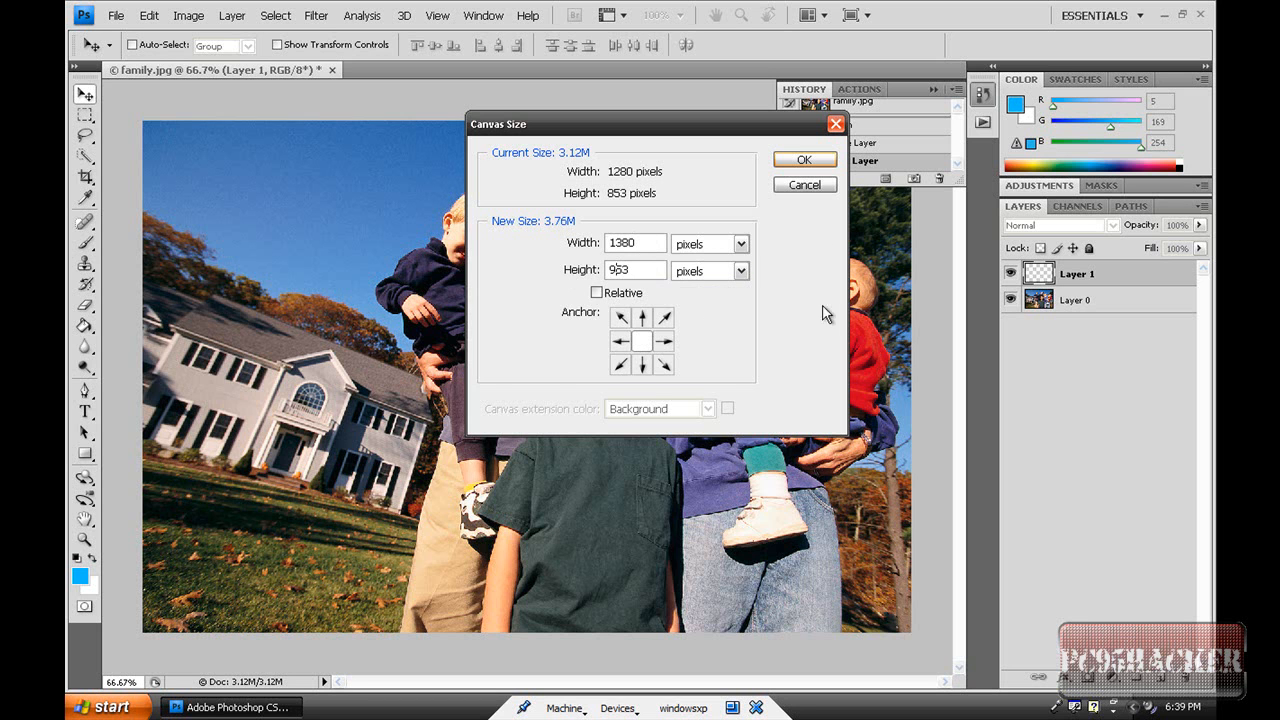
Step: Apply the larger canvas and fill Layer 1 with bright blue using the Paint Bucket
{"action": "left_click", "coordinate": [804, 160]}
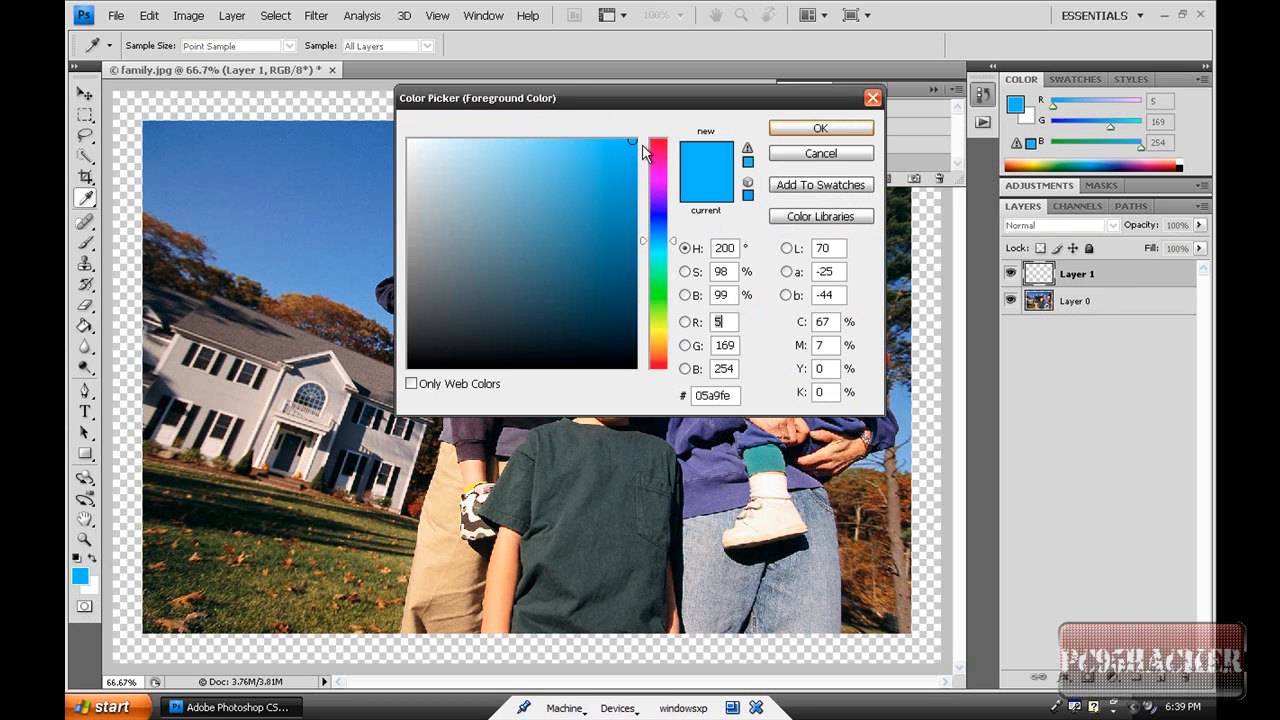
{"action": "left_click", "coordinate": [712, 396]}
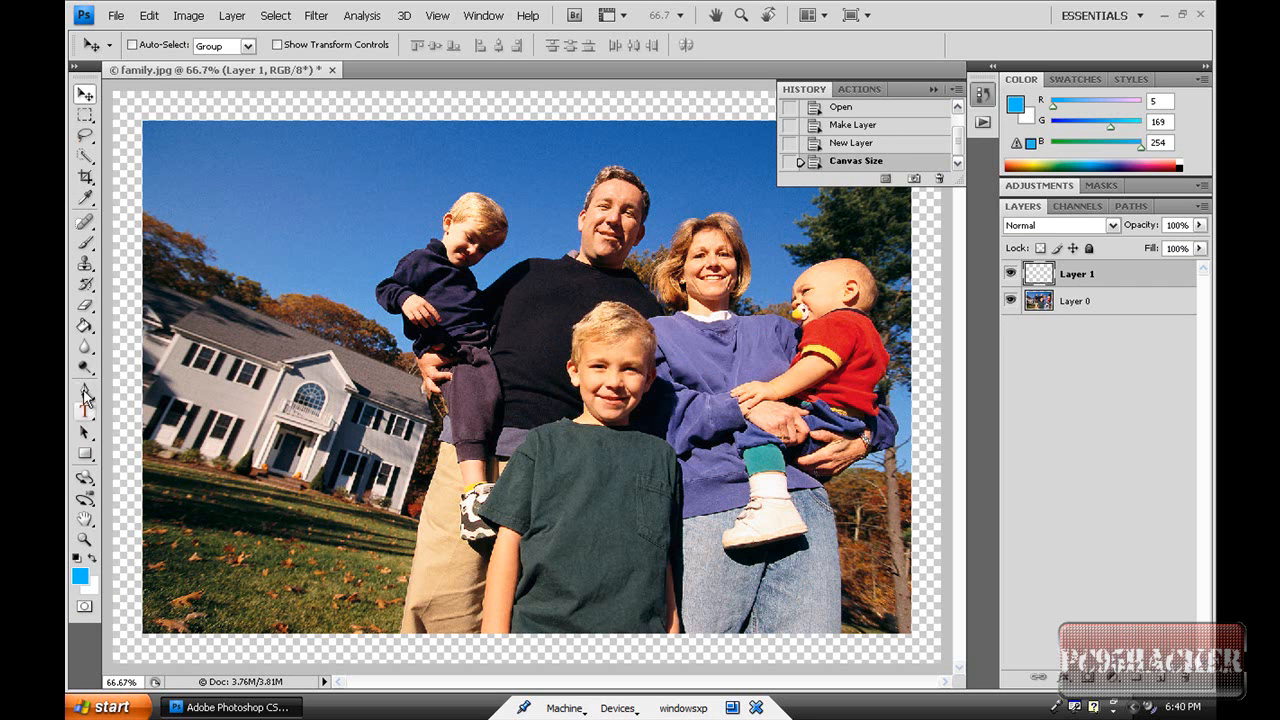
{"action": "left_click", "coordinate": [84, 324]}
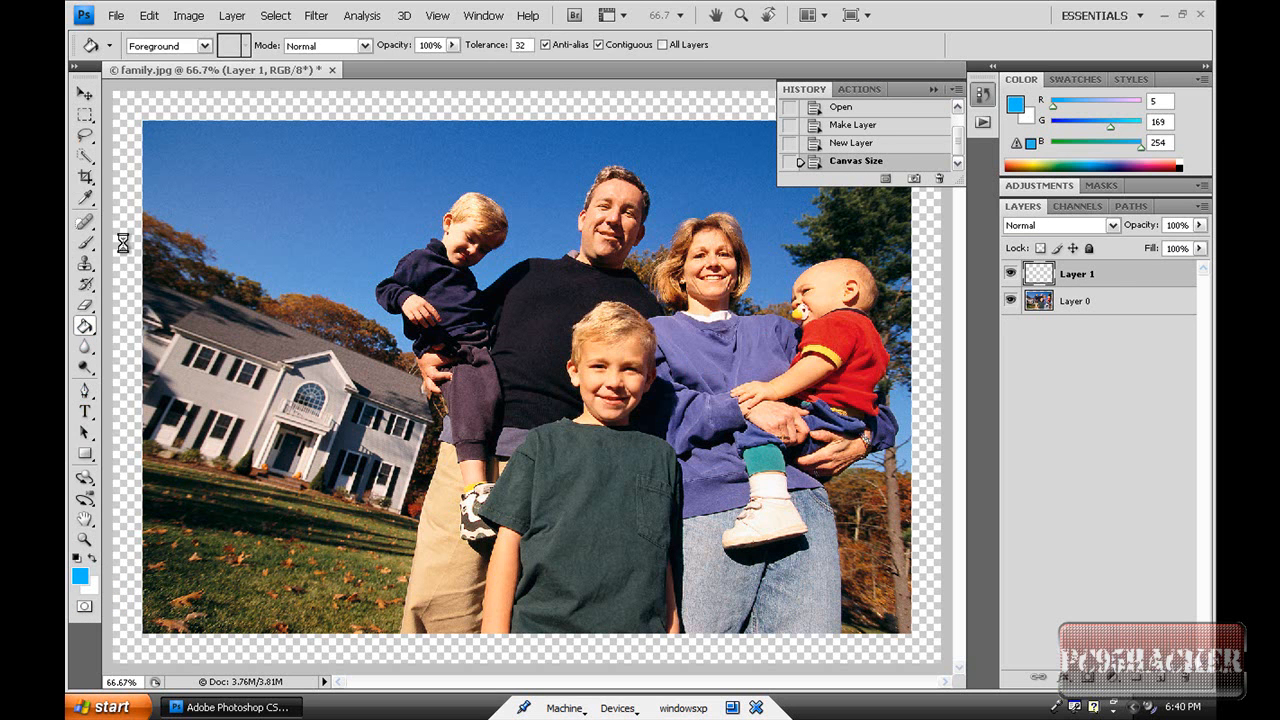
{"action": "left_click", "coordinate": [524, 376]}
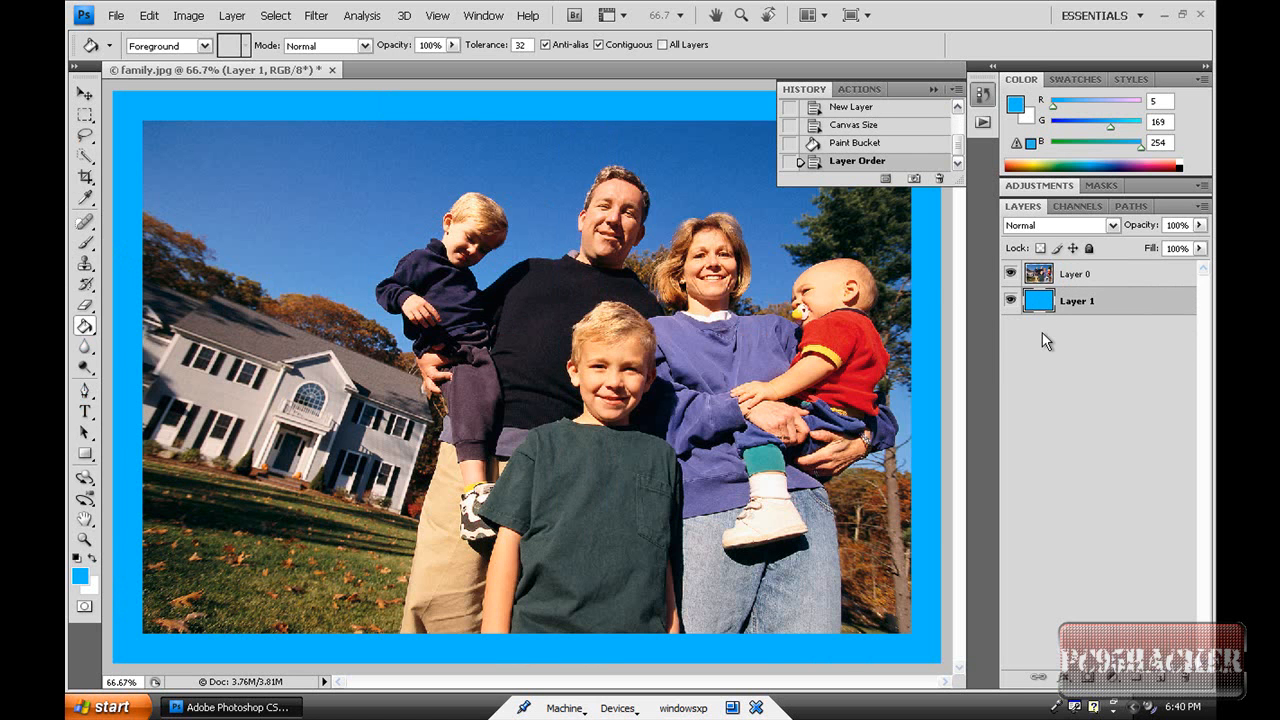
{"action": "mouse_move", "coordinate": [528, 640]}
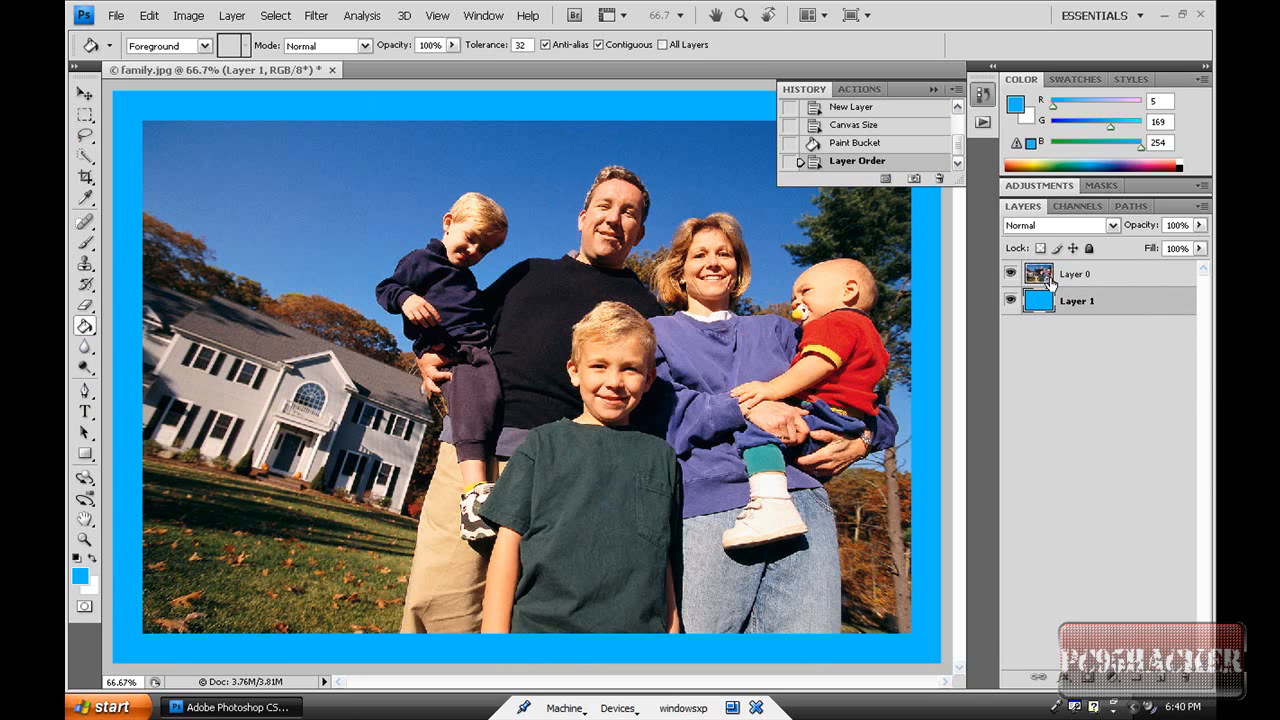
Step: Give Layer 0 a white Stroke layer style, confirming white as the stroke colour
{"action": "left_click", "coordinate": [1076, 272]}
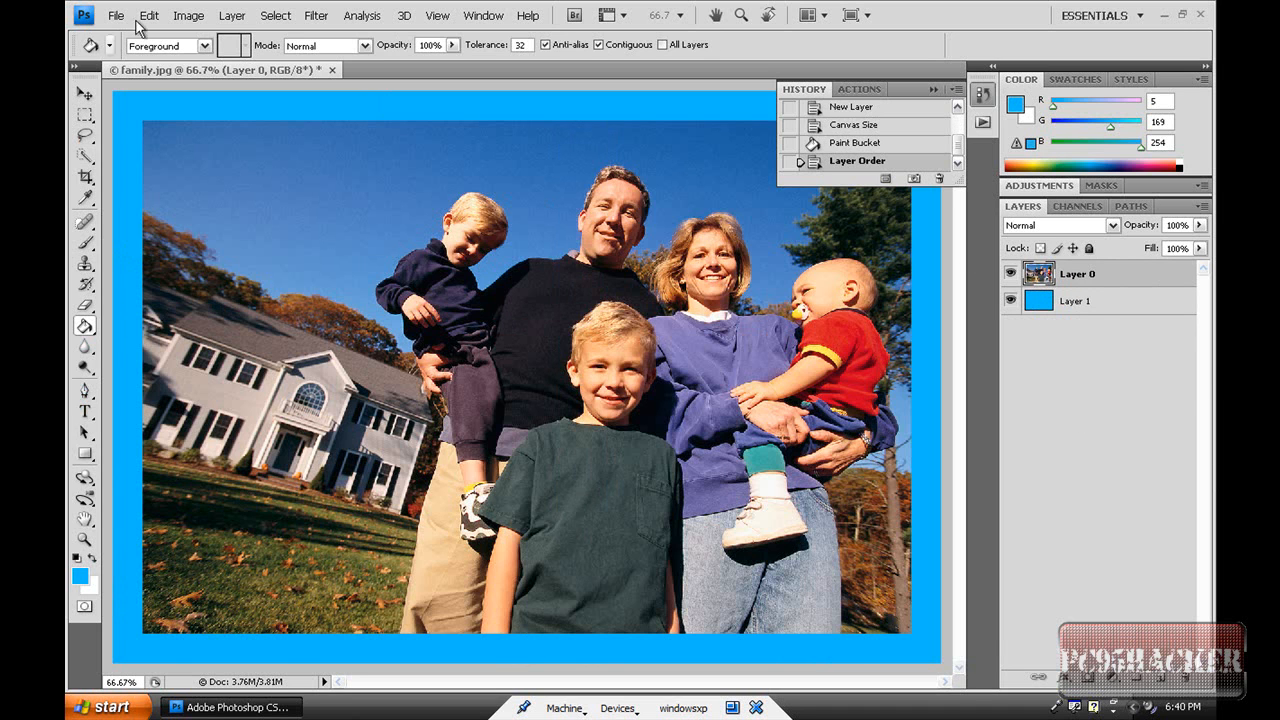
{"action": "left_click", "coordinate": [232, 16]}
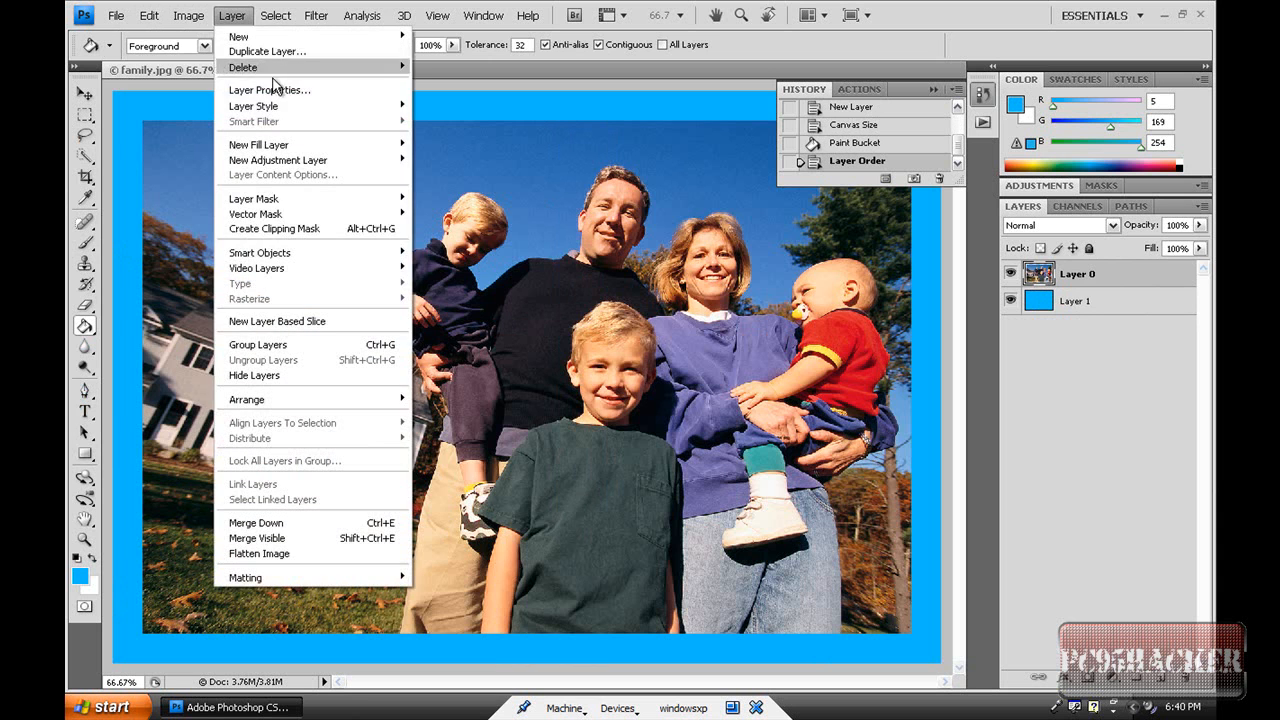
{"action": "mouse_move", "coordinate": [252, 106]}
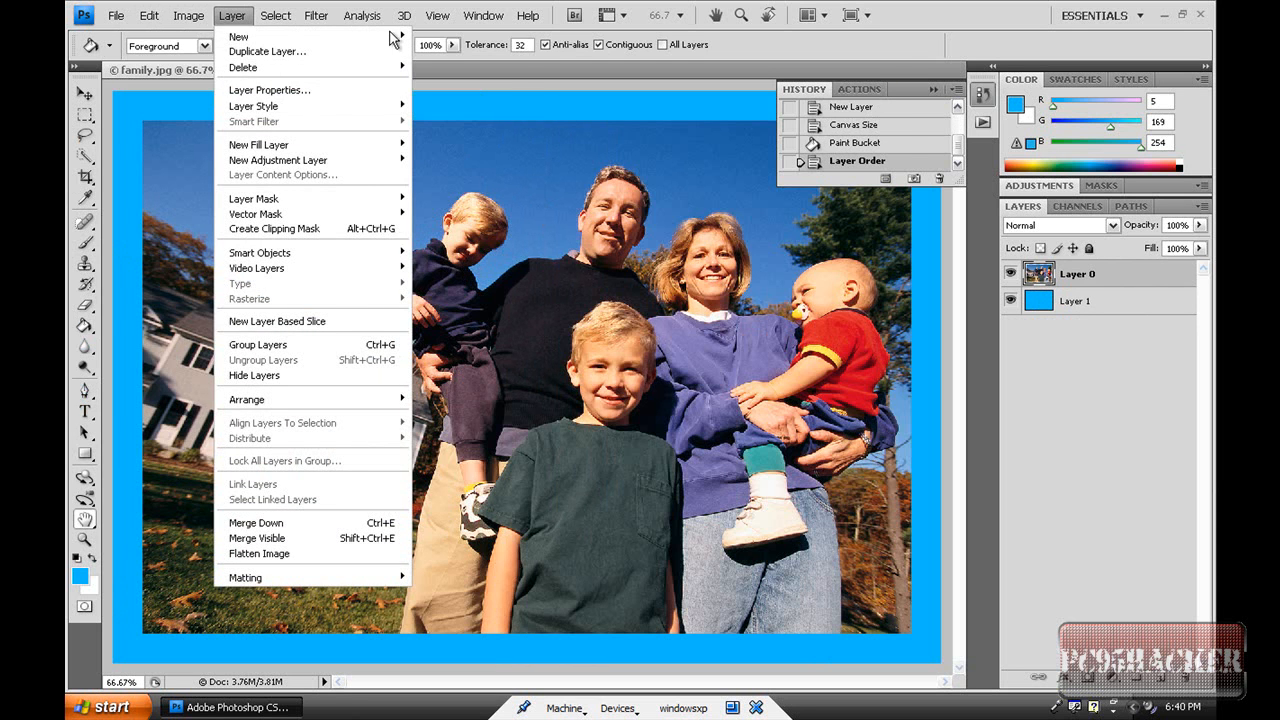
{"action": "left_click", "coordinate": [252, 106]}
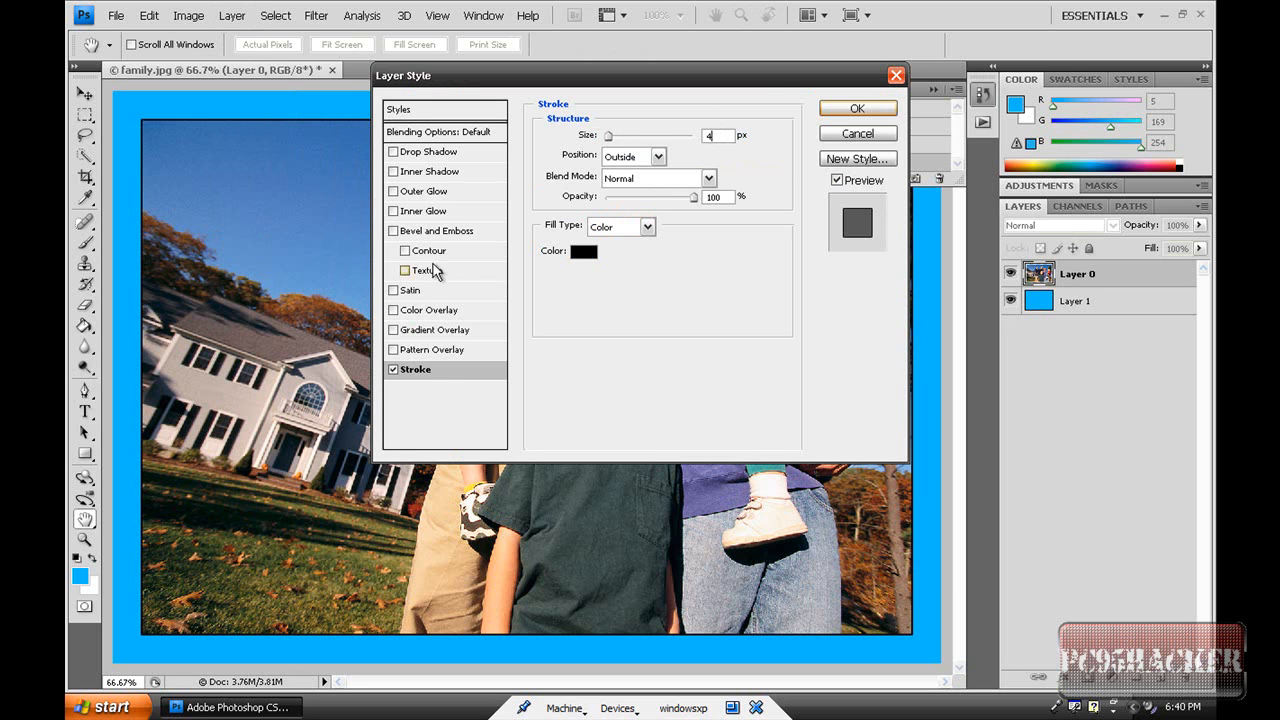
{"action": "left_click", "coordinate": [584, 252]}
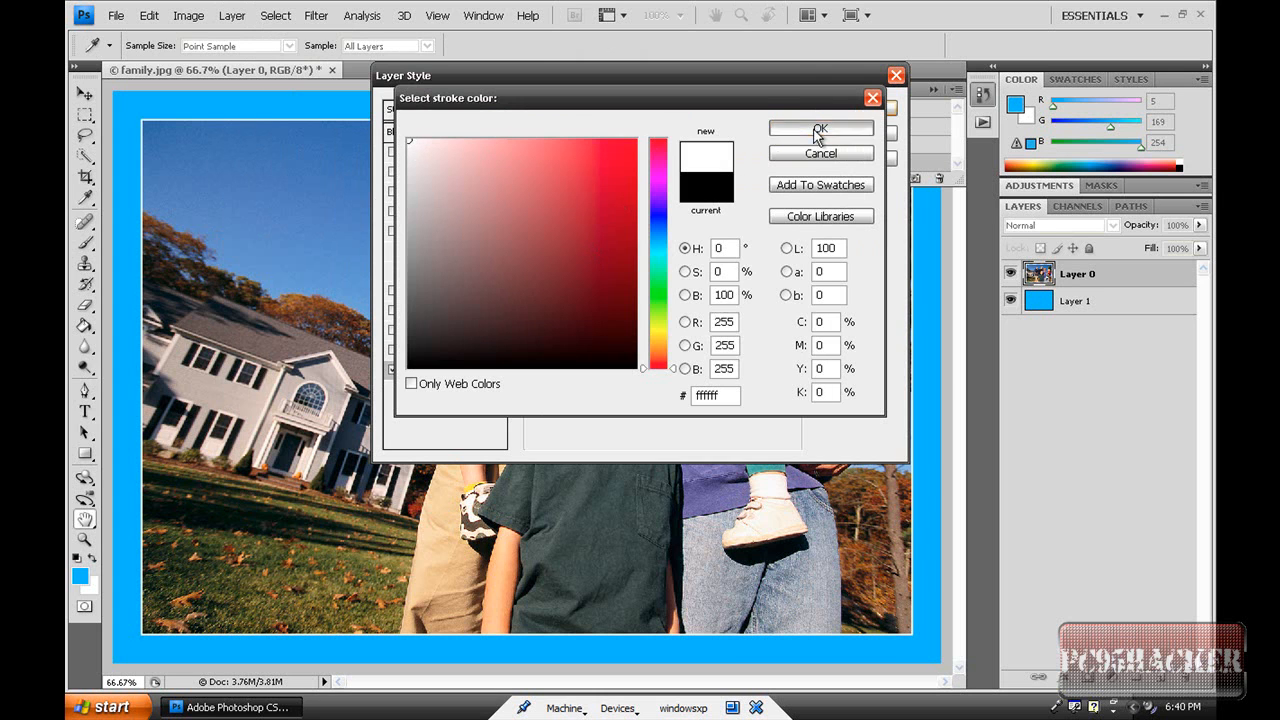
{"action": "left_click", "coordinate": [820, 128]}
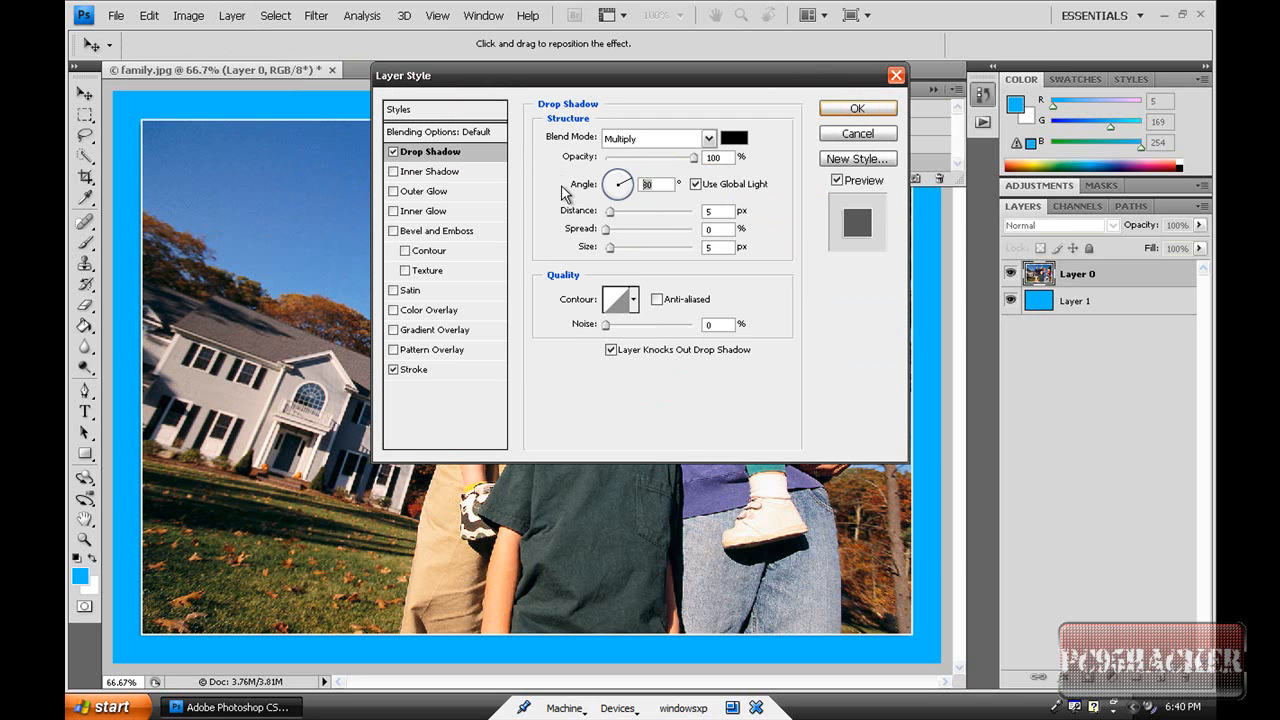
Step: Set the drop shadow to about 131° angle with size 4 and apply the effects
{"action": "left_click_drag", "start_coordinate": [628, 178], "coordinate": [616, 186]}
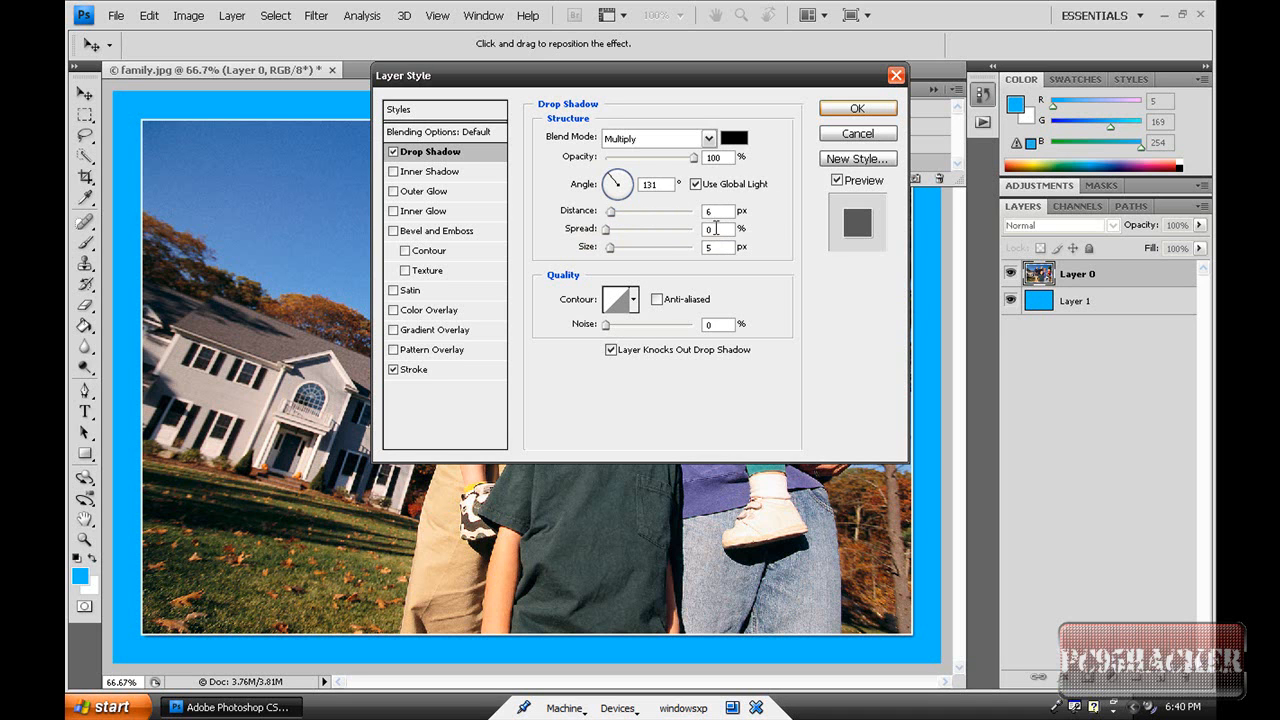
{"action": "type", "text": "4"}
{"action": "left_click", "coordinate": [718, 246]}
{"action": "type", "text": "6"}
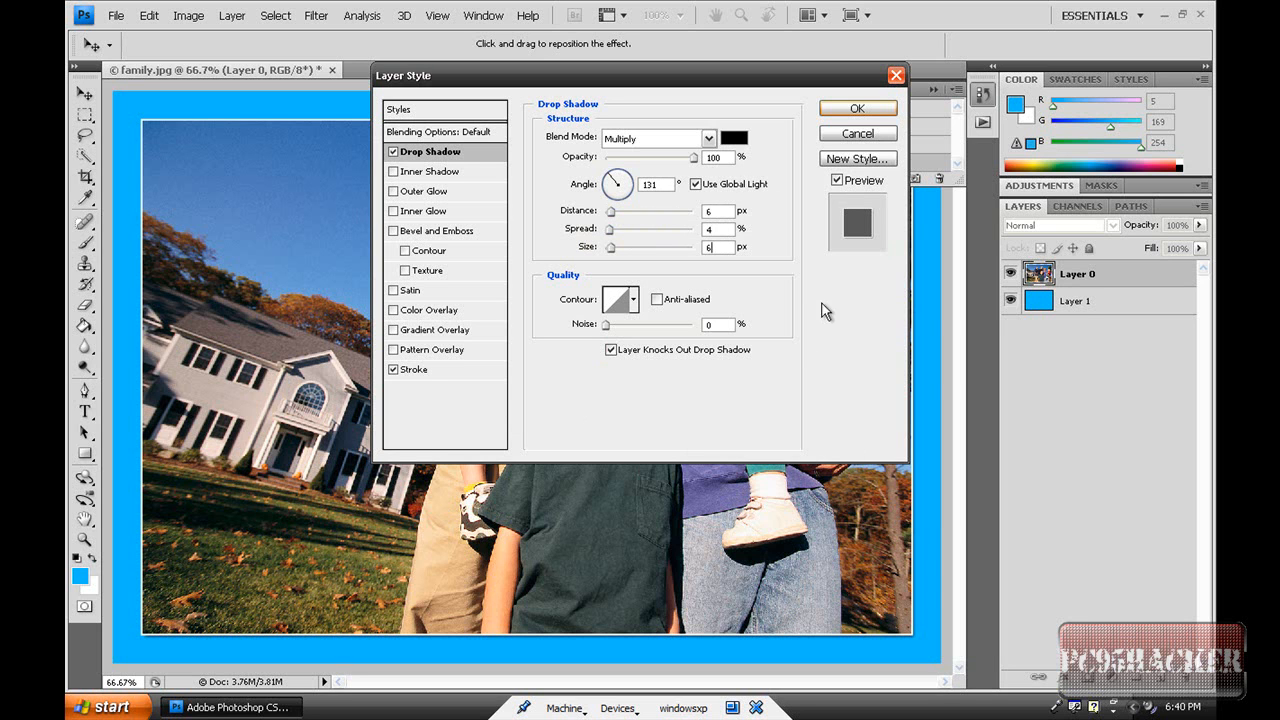
{"action": "left_click", "coordinate": [856, 108]}
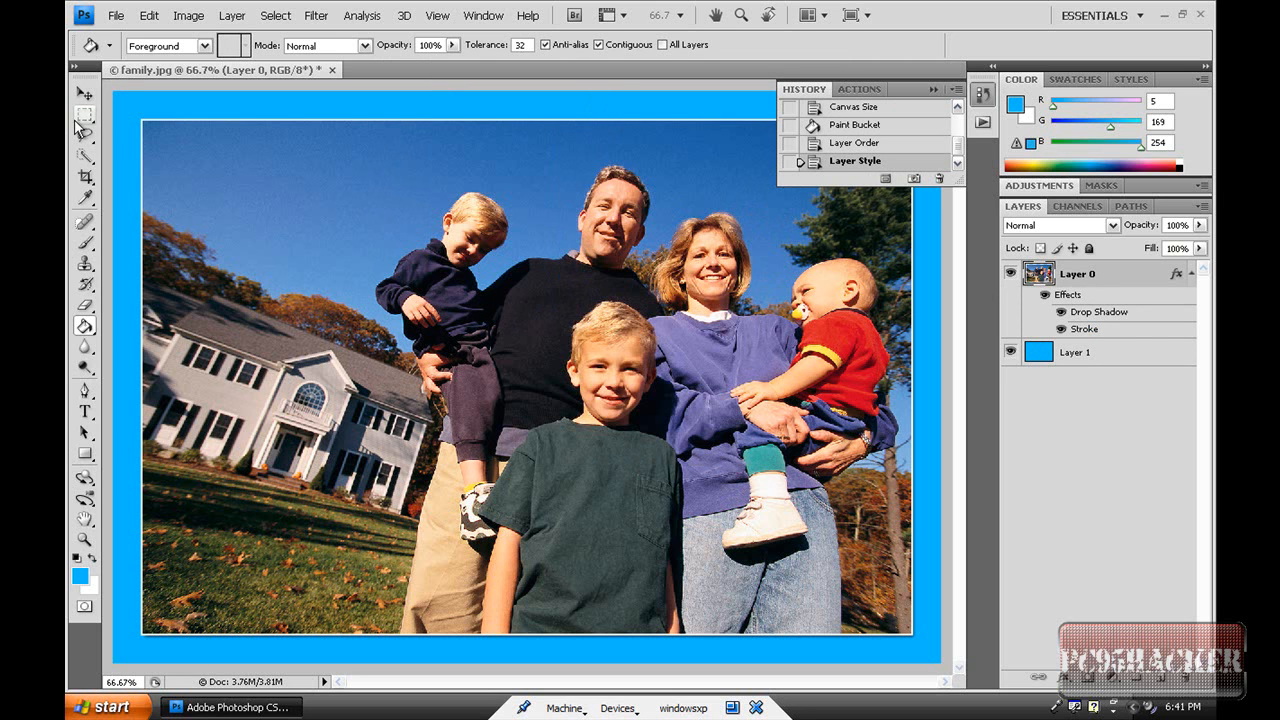
{"action": "mouse_move", "coordinate": [84, 112]}
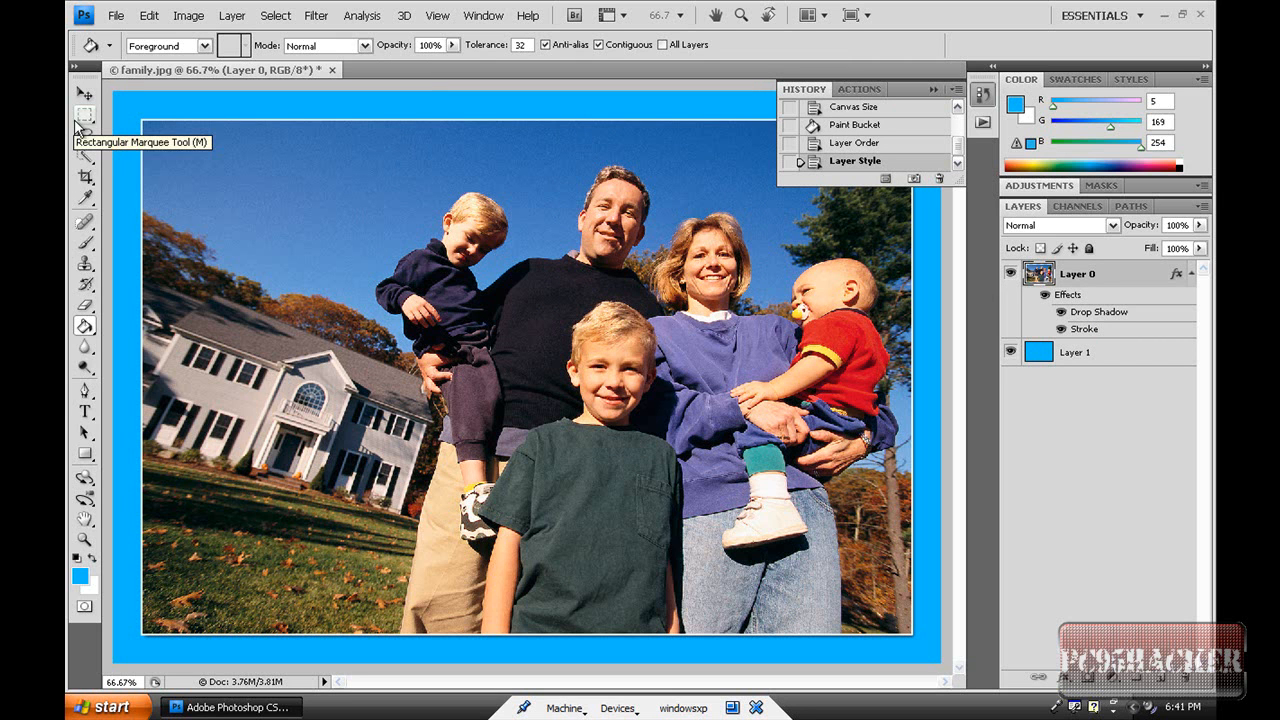
Step: Select the upper-left area, copy it to Layer 2 and tilt it with Free Transform
{"action": "left_click", "coordinate": [84, 112]}
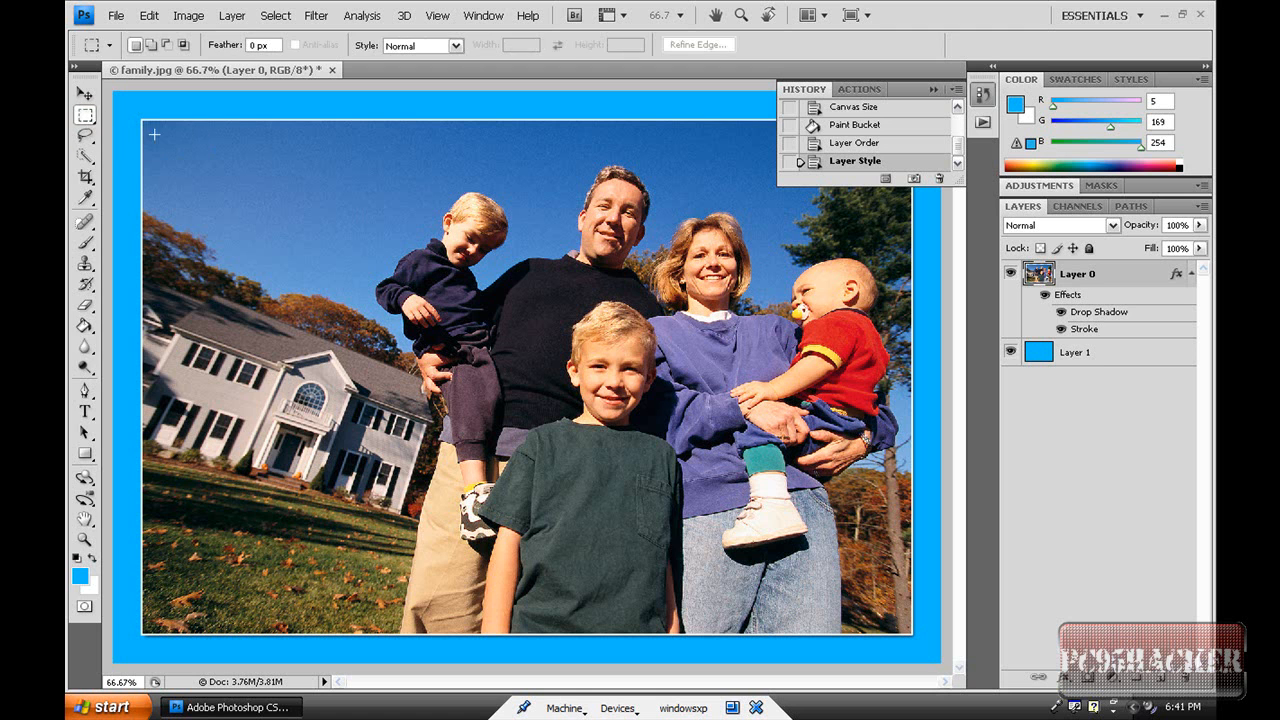
{"action": "left_click_drag", "start_coordinate": [156, 132], "coordinate": [488, 356]}
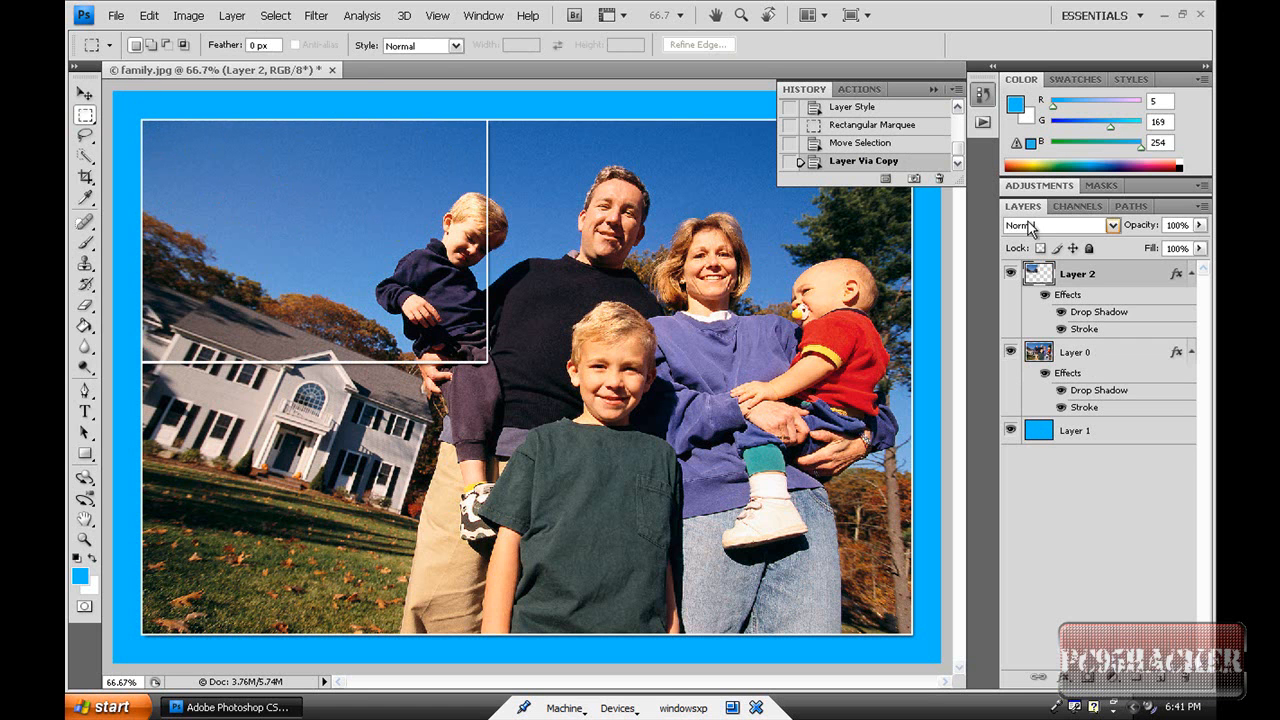
{"action": "left_click", "coordinate": [148, 16]}
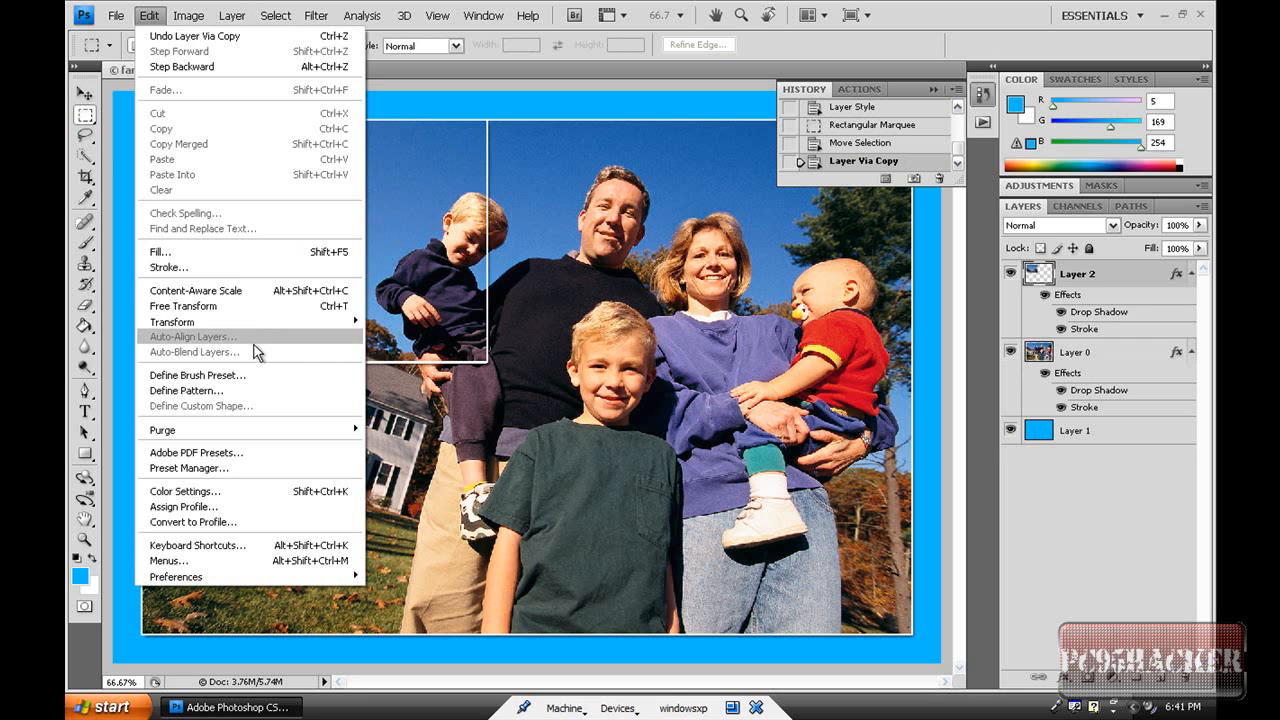
{"action": "mouse_move", "coordinate": [172, 320]}
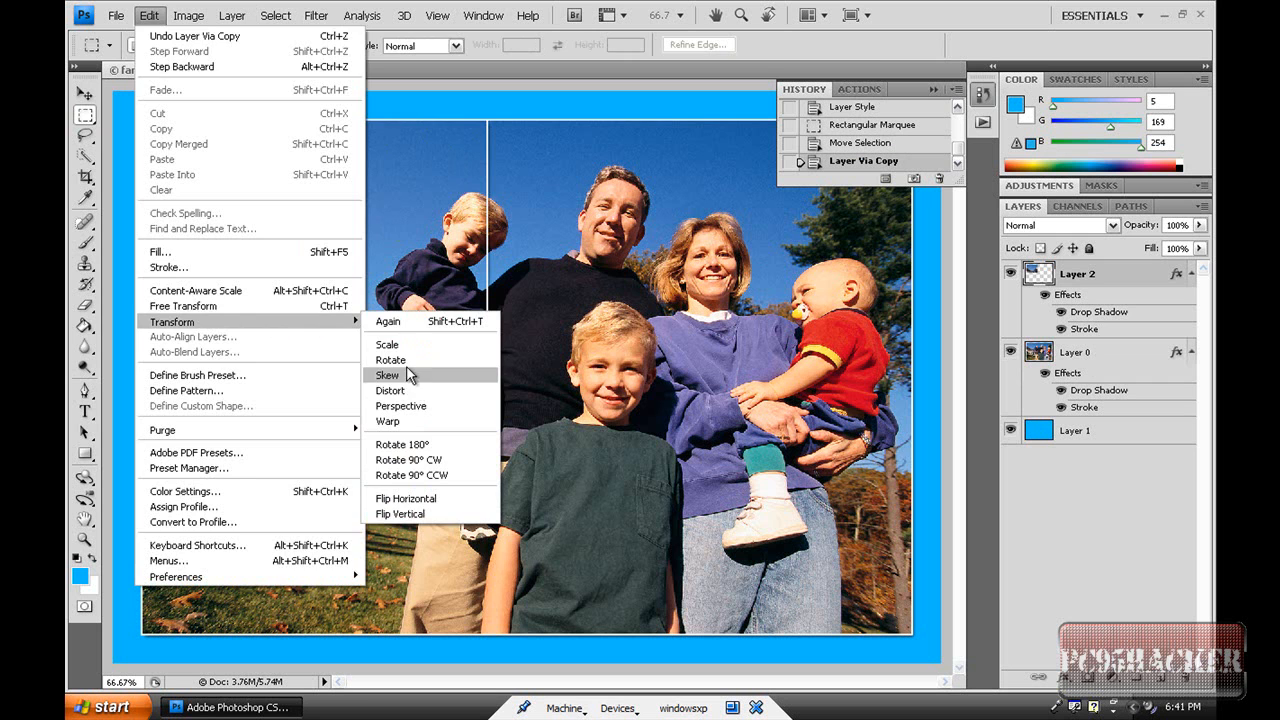
{"action": "left_click", "coordinate": [388, 376]}
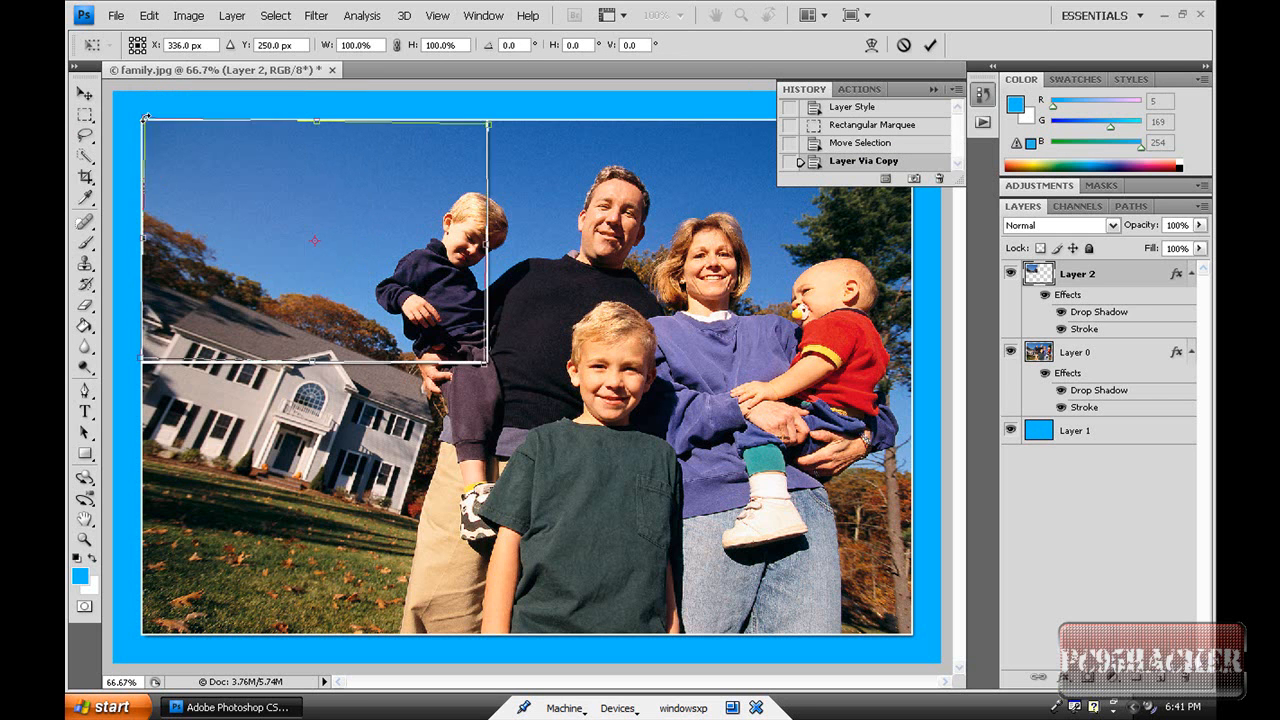
{"action": "left_click_drag", "start_coordinate": [490, 124], "coordinate": [500, 144]}
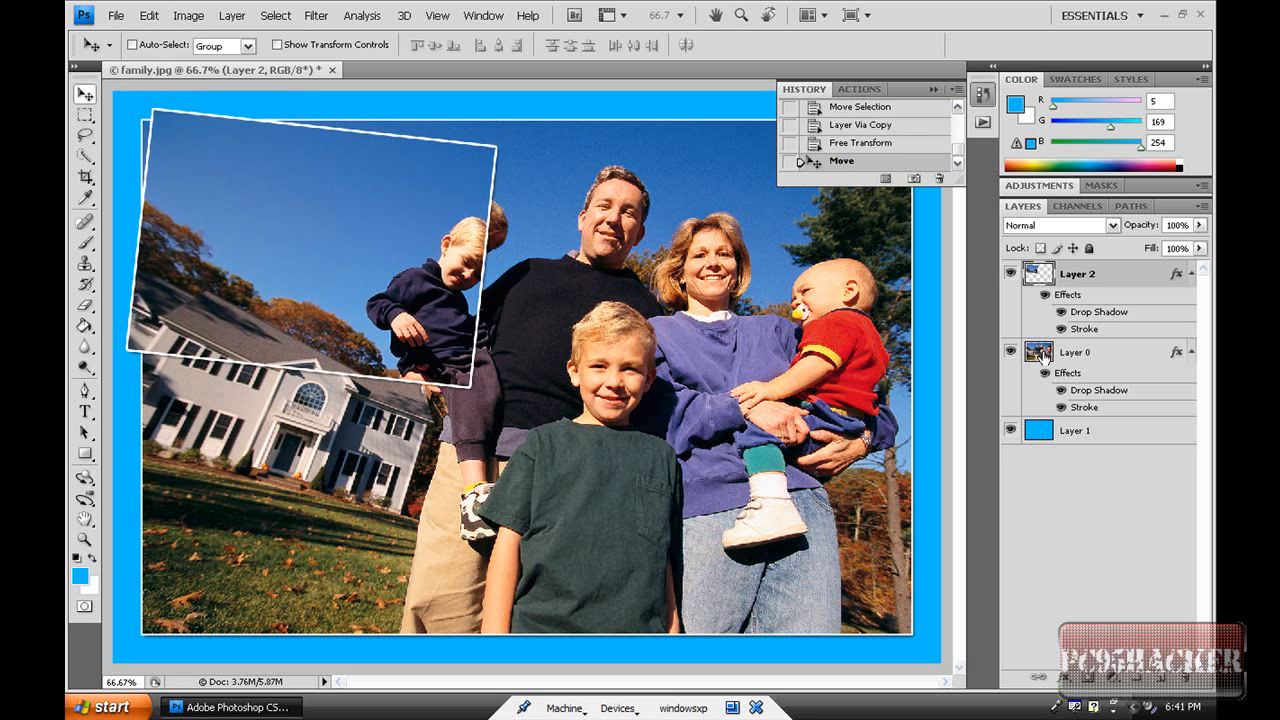
Step: Return to Layer 0 and pick the Rectangular Marquee for the central section
{"action": "left_click", "coordinate": [1076, 352]}
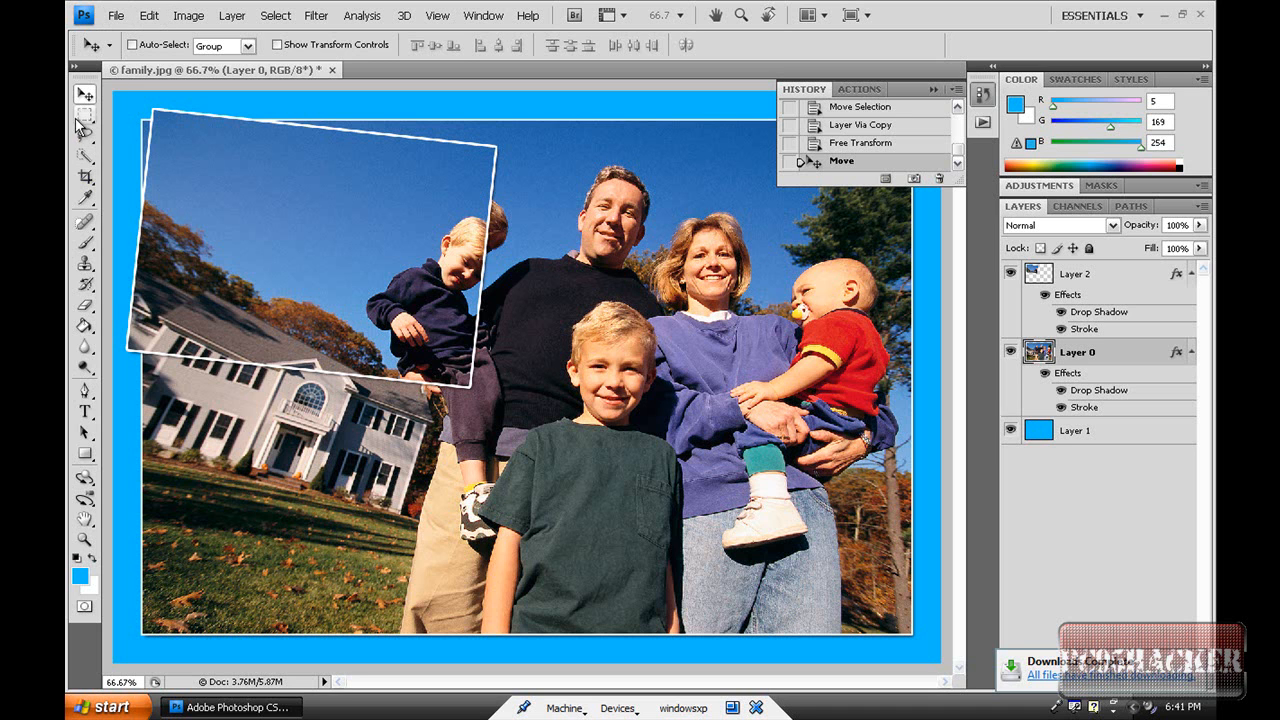
{"action": "left_click", "coordinate": [84, 92]}
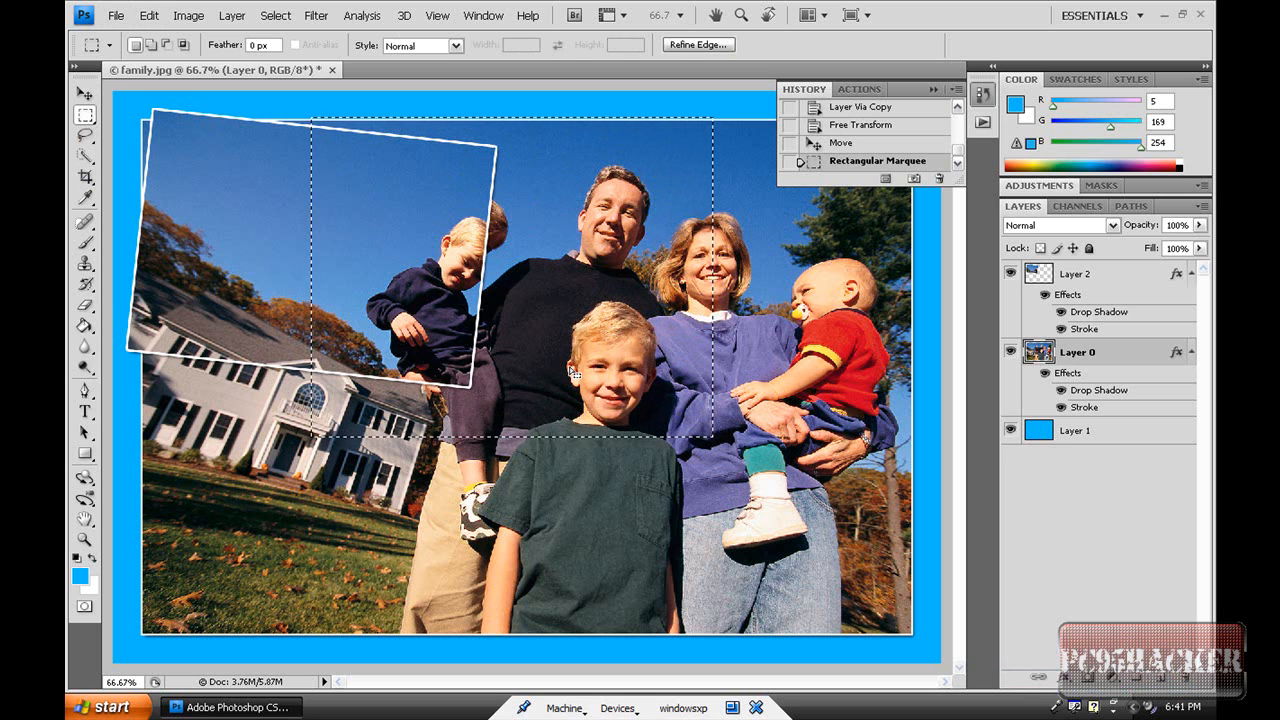
{"action": "mouse_move", "coordinate": [160, 16]}
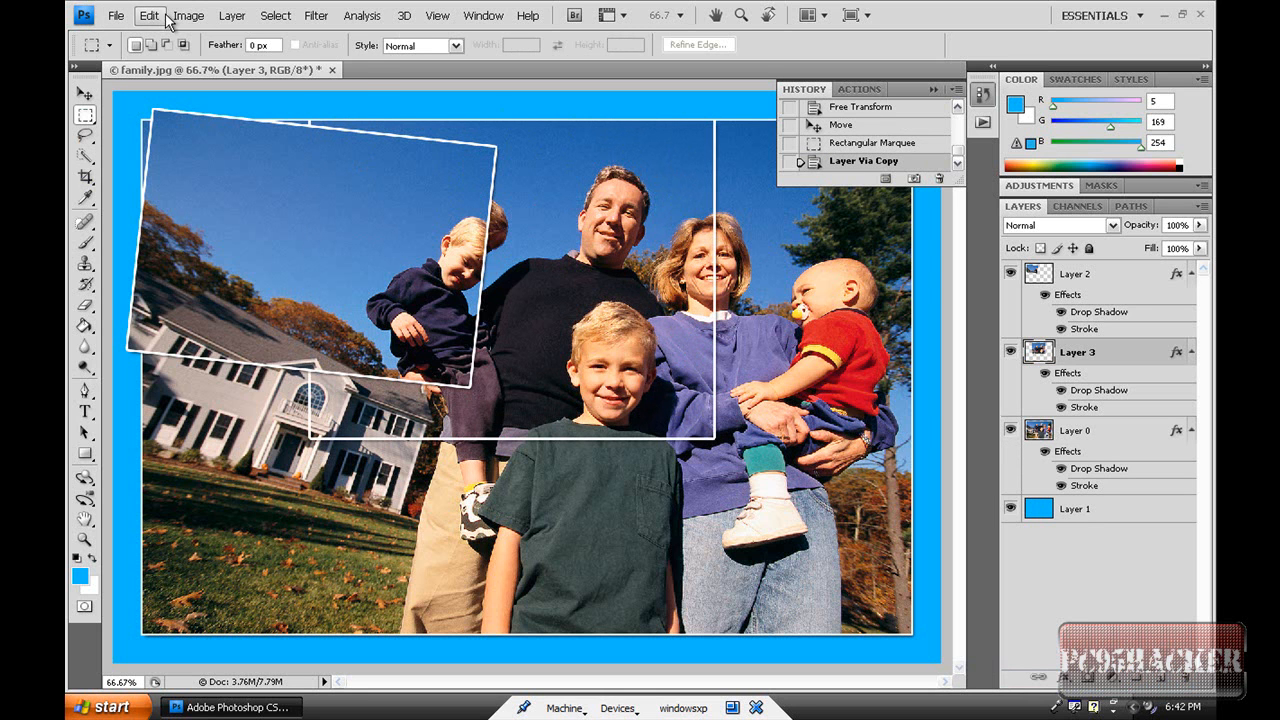
Step: Free Transform the Layer 3 tile, tilting it and then easing the tilt back slightly
{"action": "left_click", "coordinate": [148, 16]}
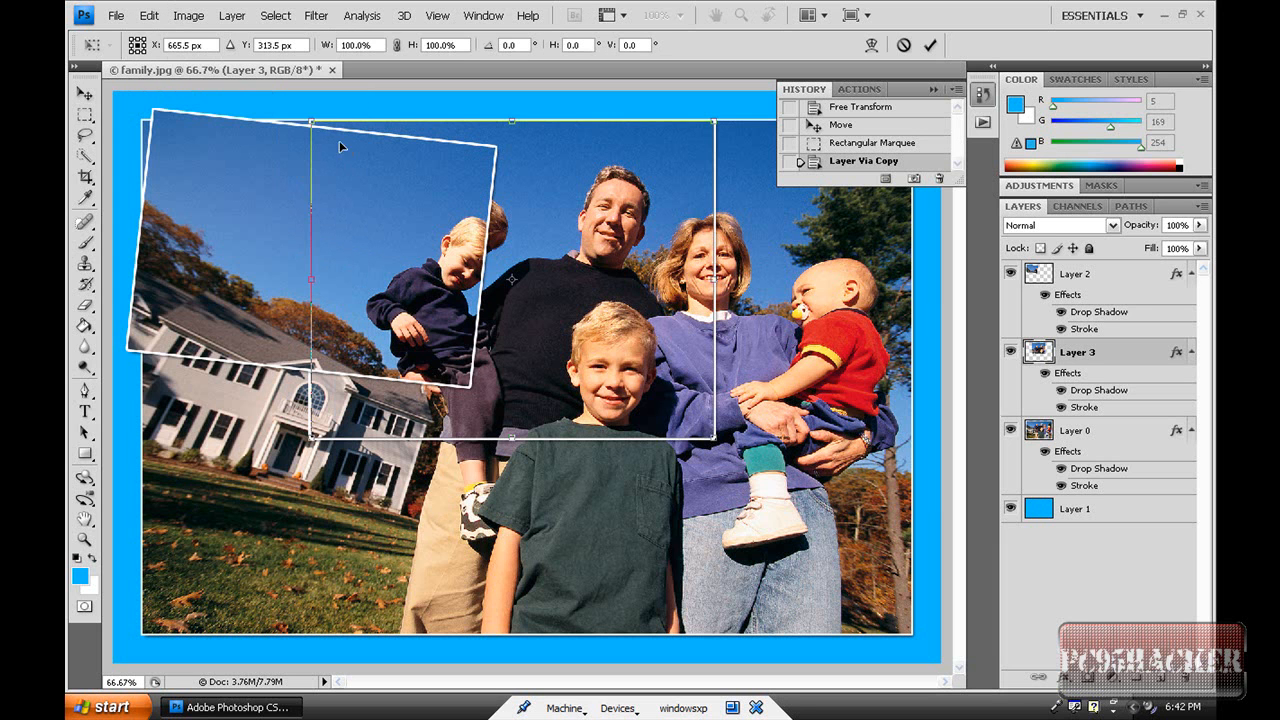
{"action": "left_click_drag", "start_coordinate": [156, 112], "coordinate": [288, 162]}
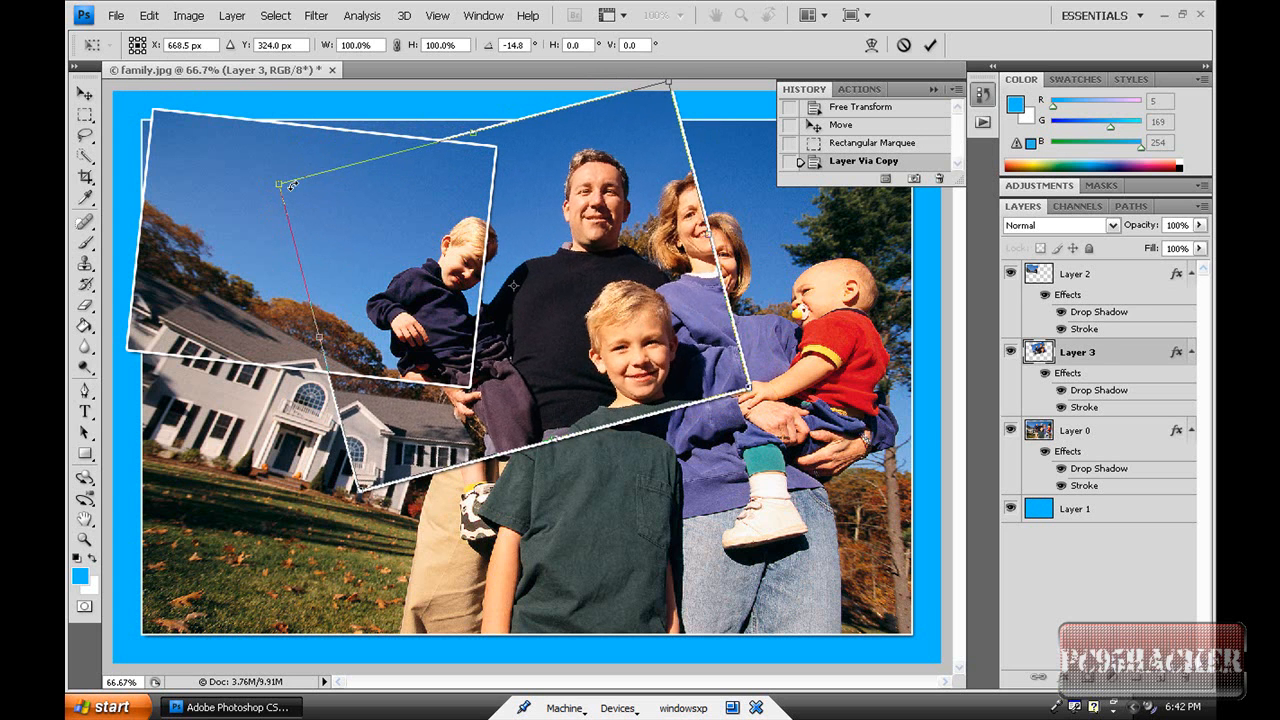
{"action": "left_click_drag", "start_coordinate": [282, 186], "coordinate": [290, 160]}
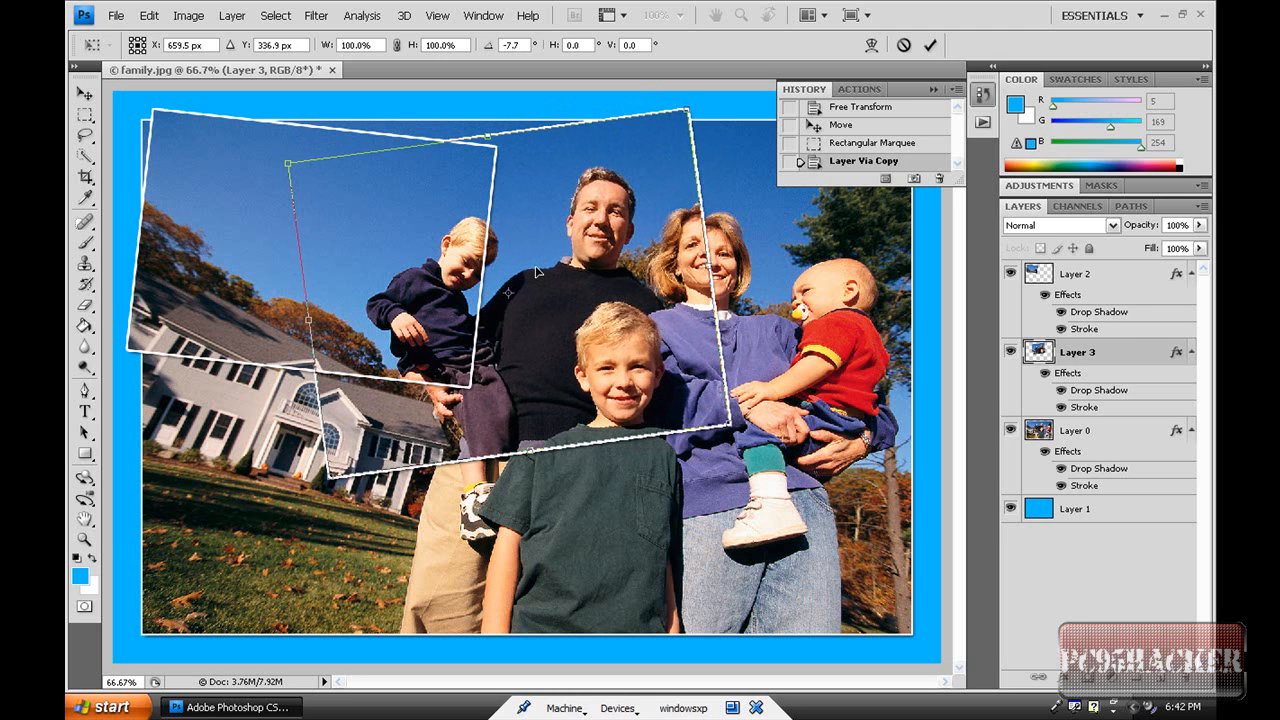
{"action": "mouse_move", "coordinate": [556, 280]}
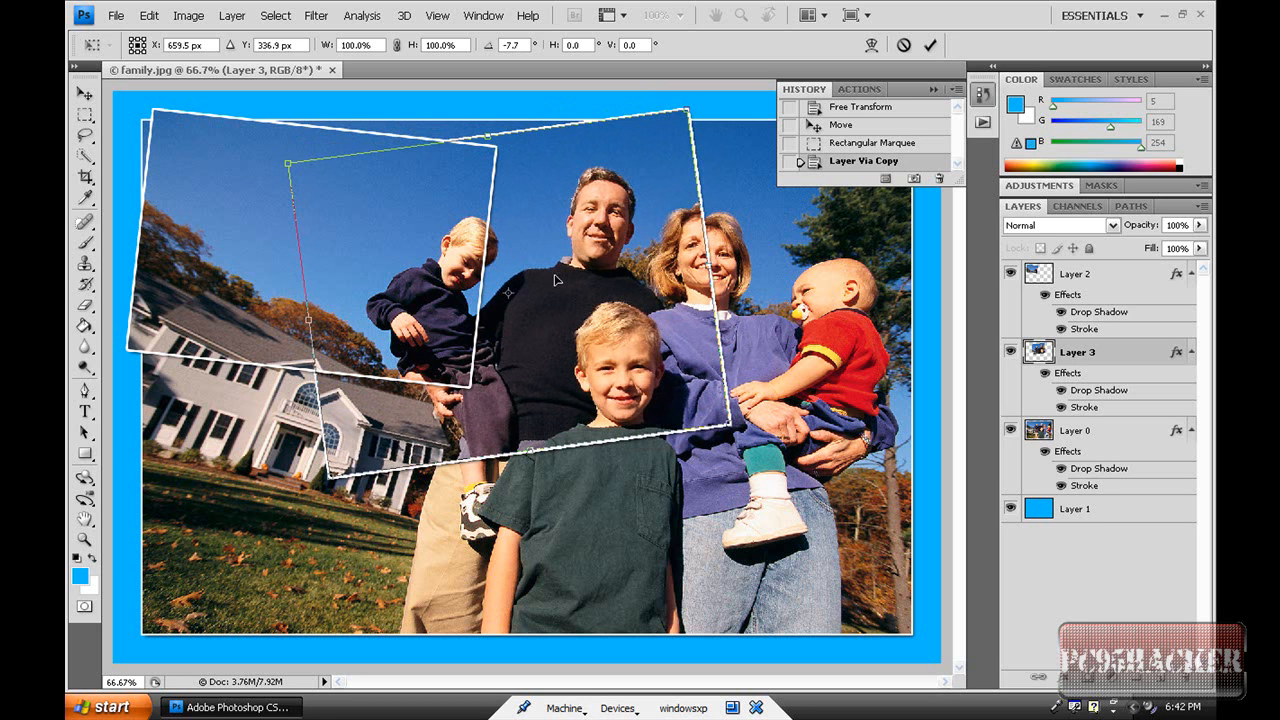
{"action": "mouse_move", "coordinate": [580, 296]}
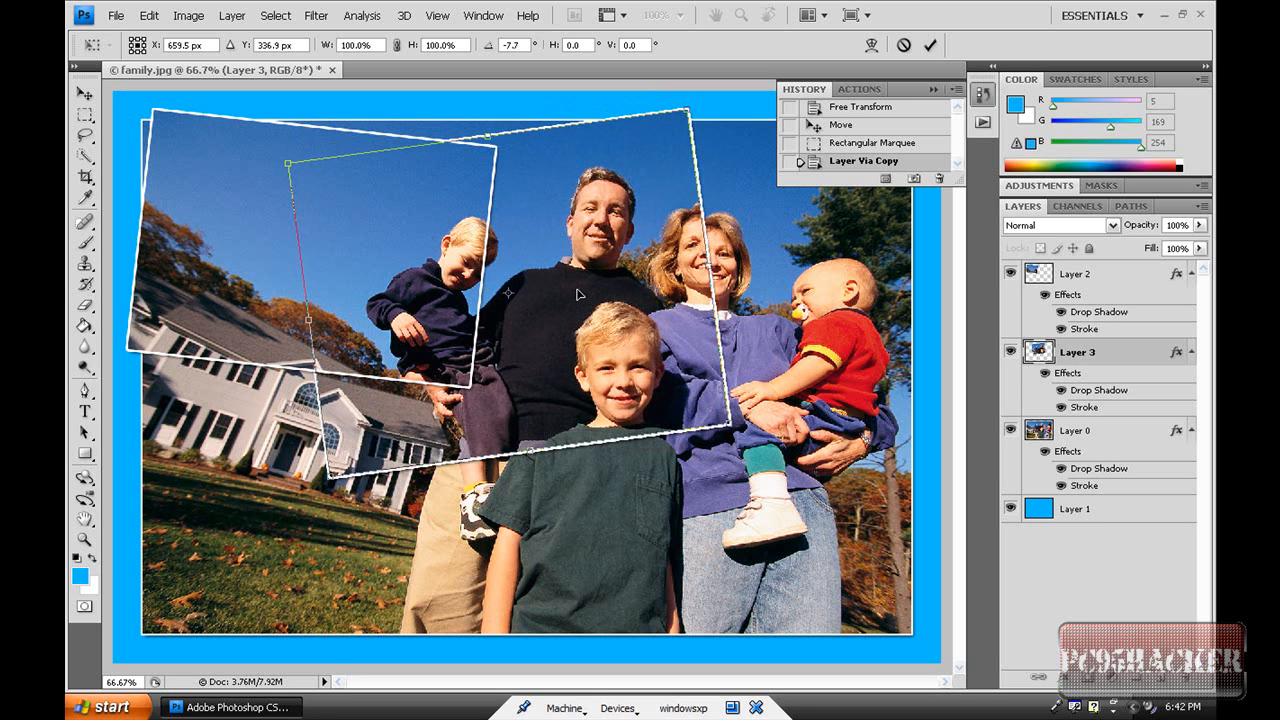
{"action": "mouse_move", "coordinate": [670, 340]}
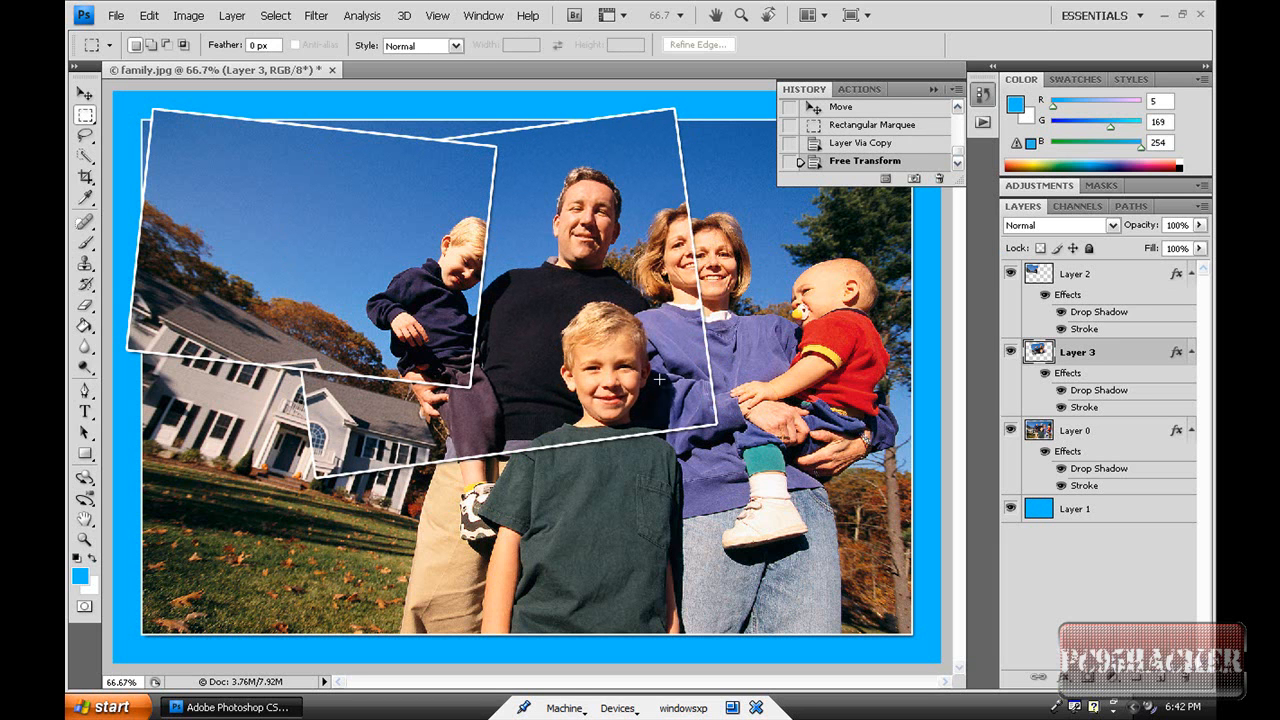
{"action": "mouse_move", "coordinate": [784, 486]}
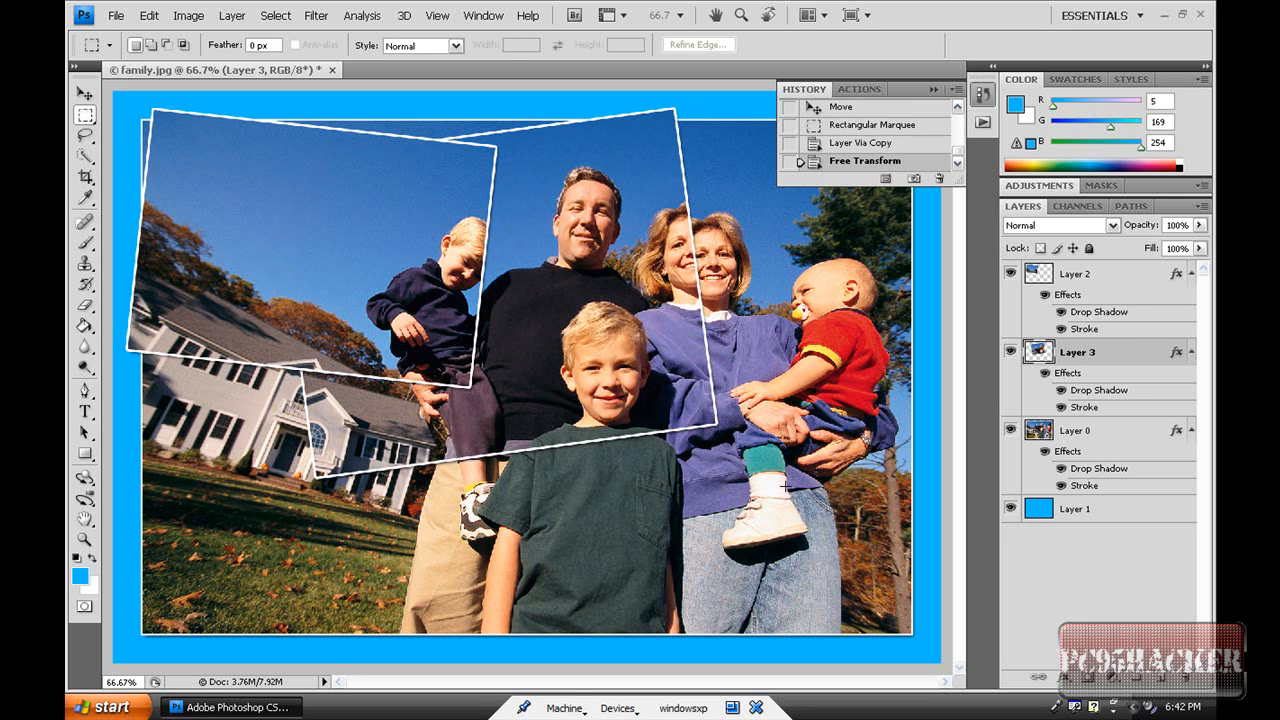
{"action": "mouse_move", "coordinate": [544, 198]}
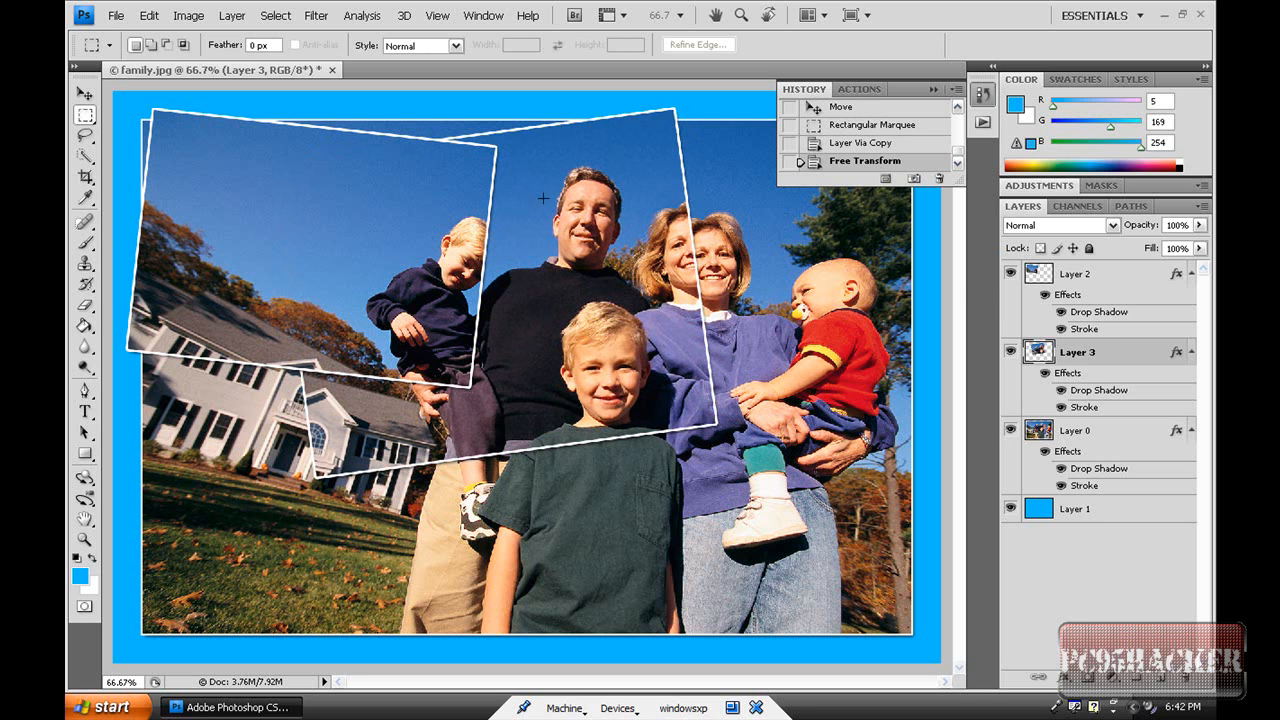
Step: Return to Layer 0 with the Rectangular Marquee ready for the next tile
{"action": "left_click", "coordinate": [1074, 430]}
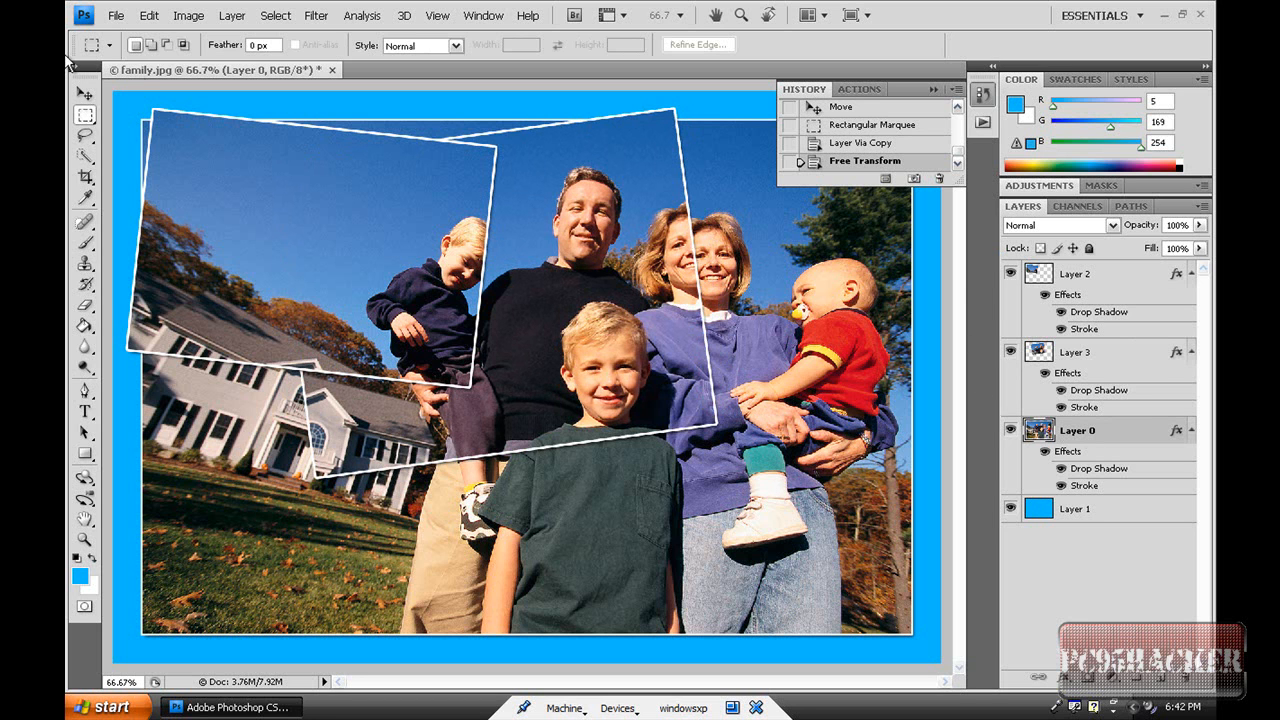
{"action": "mouse_move", "coordinate": [80, 120]}
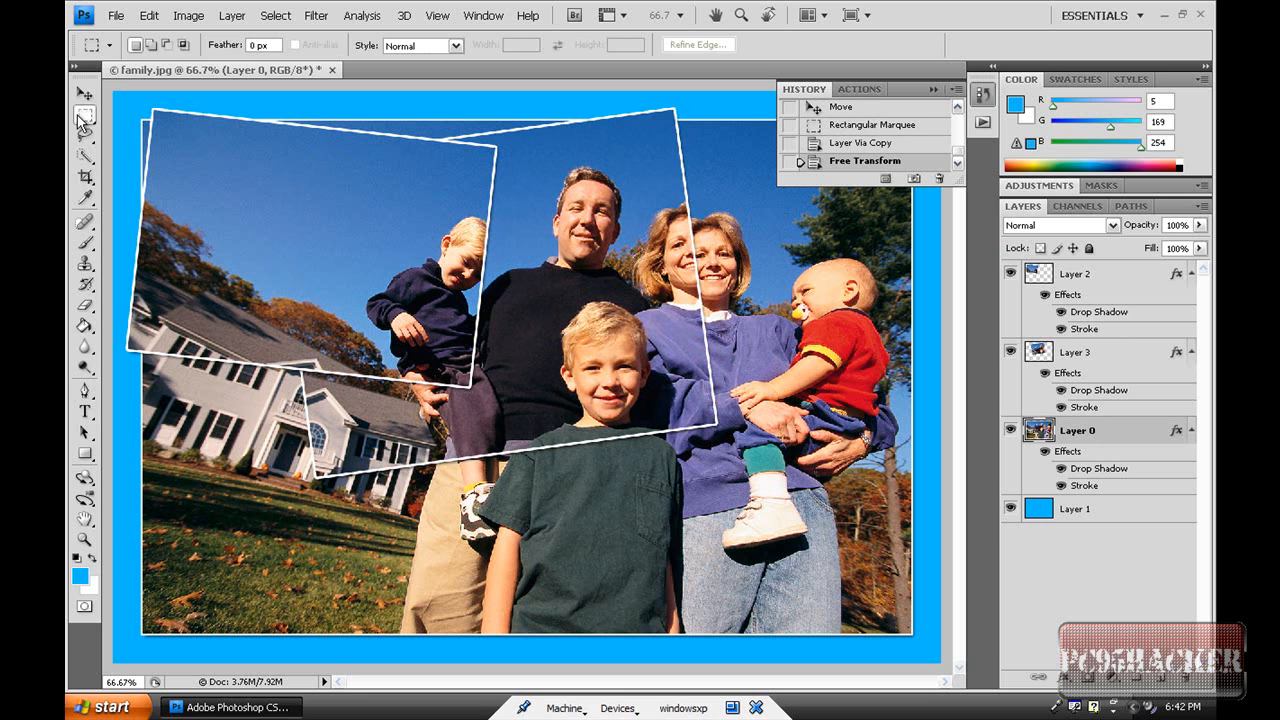
{"action": "left_click", "coordinate": [84, 114]}
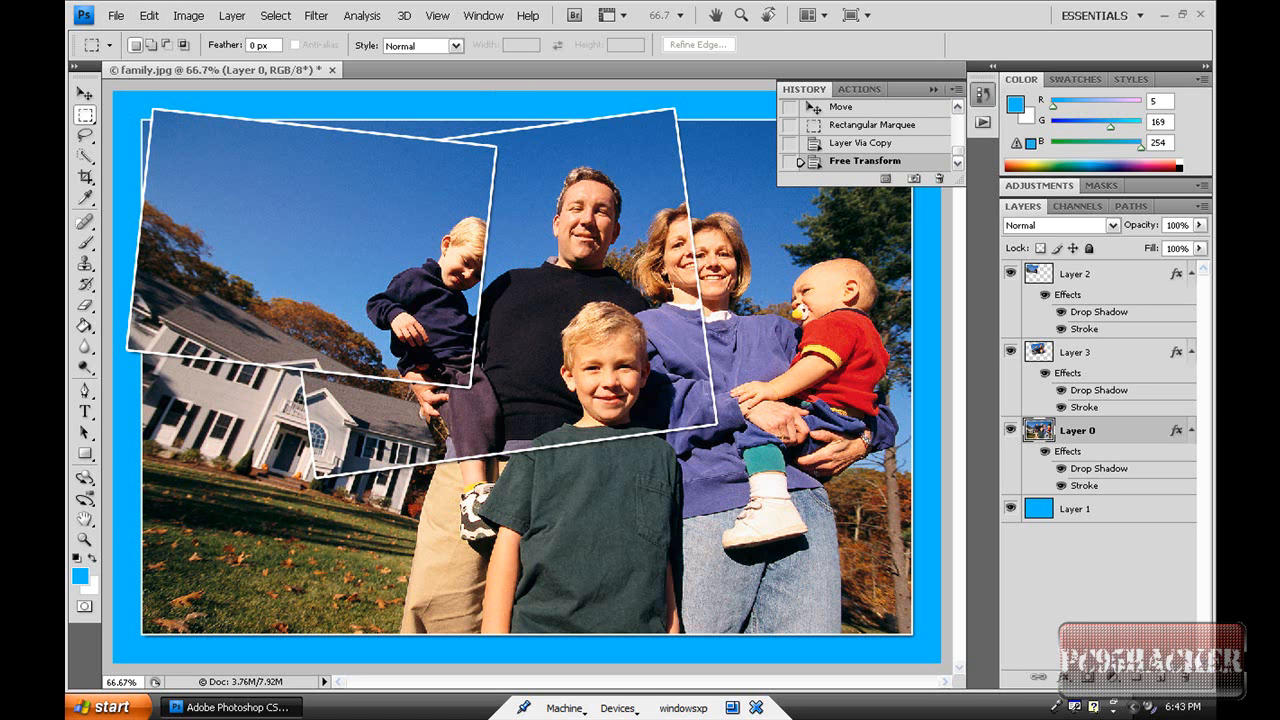
{"action": "mouse_move", "coordinate": [580, 214]}
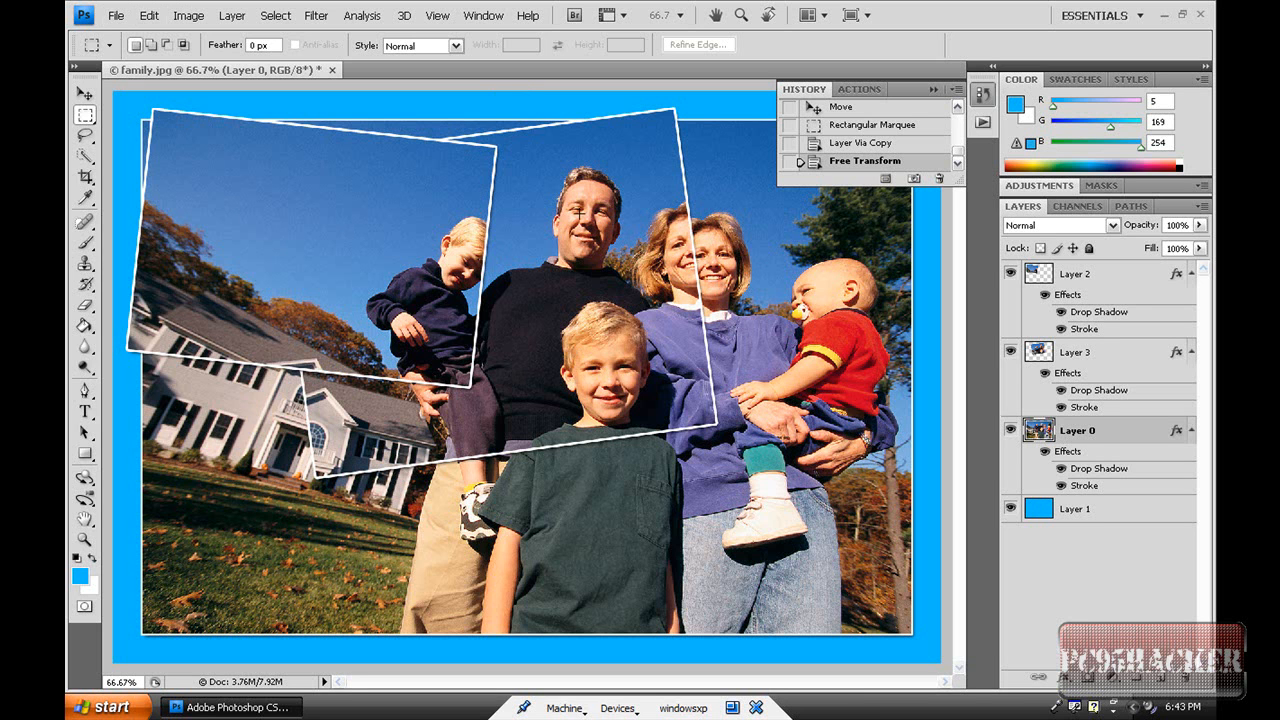
{"action": "mouse_move", "coordinate": [832, 336]}
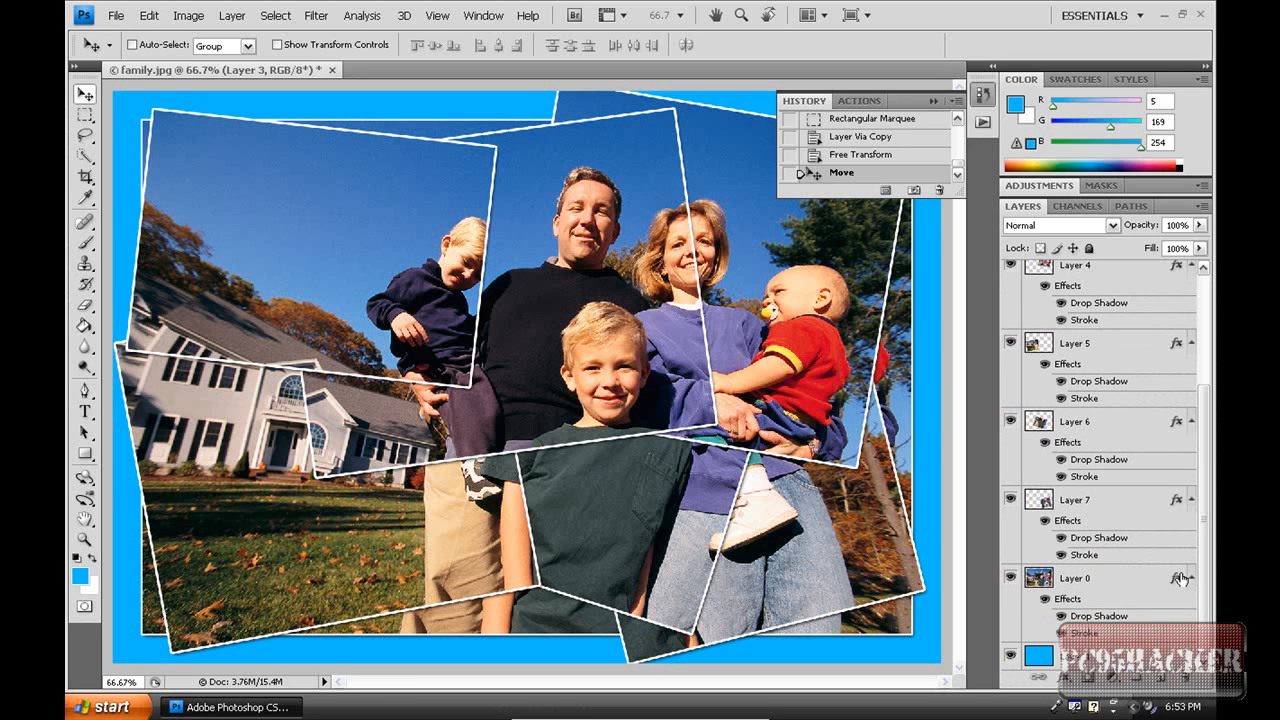
{"action": "mouse_move", "coordinate": [1016, 544]}
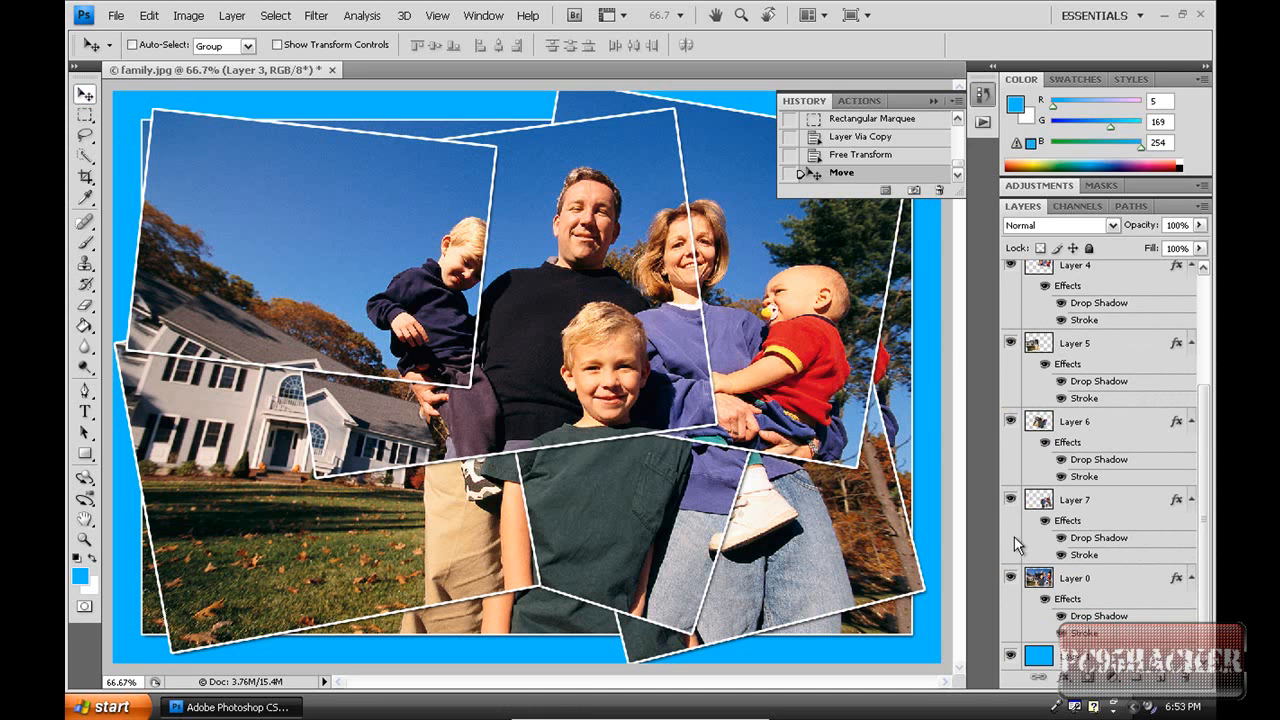
Step: Select a rectangle on Layer 0 over the lower-left area around the boy in green
{"action": "left_click", "coordinate": [1074, 576]}
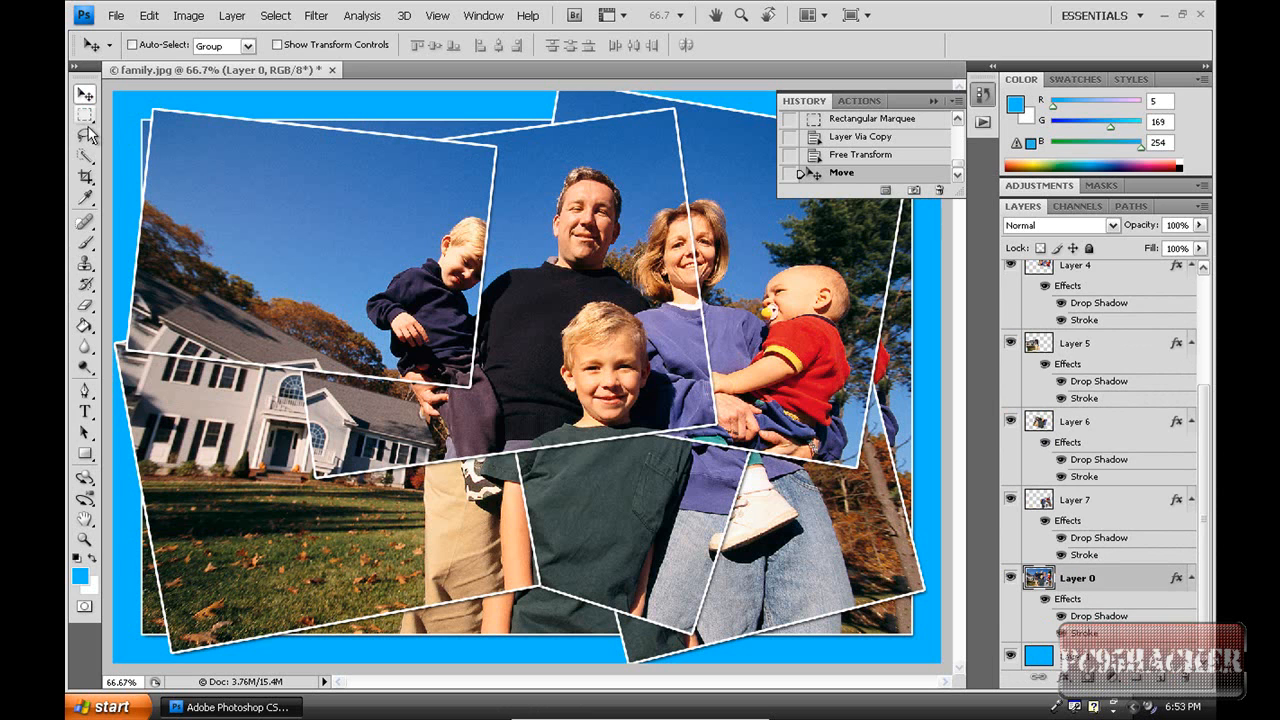
{"action": "left_click", "coordinate": [84, 114]}
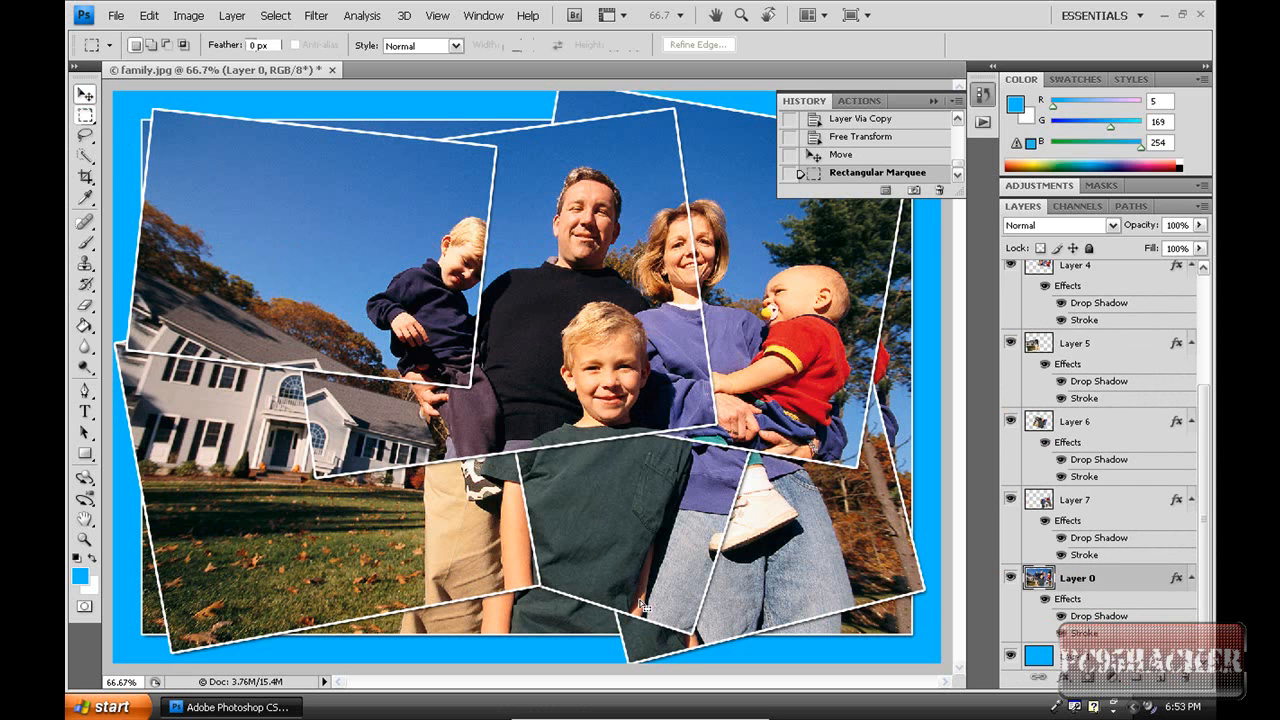
{"action": "left_click_drag", "start_coordinate": [150, 244], "coordinate": [644, 596]}
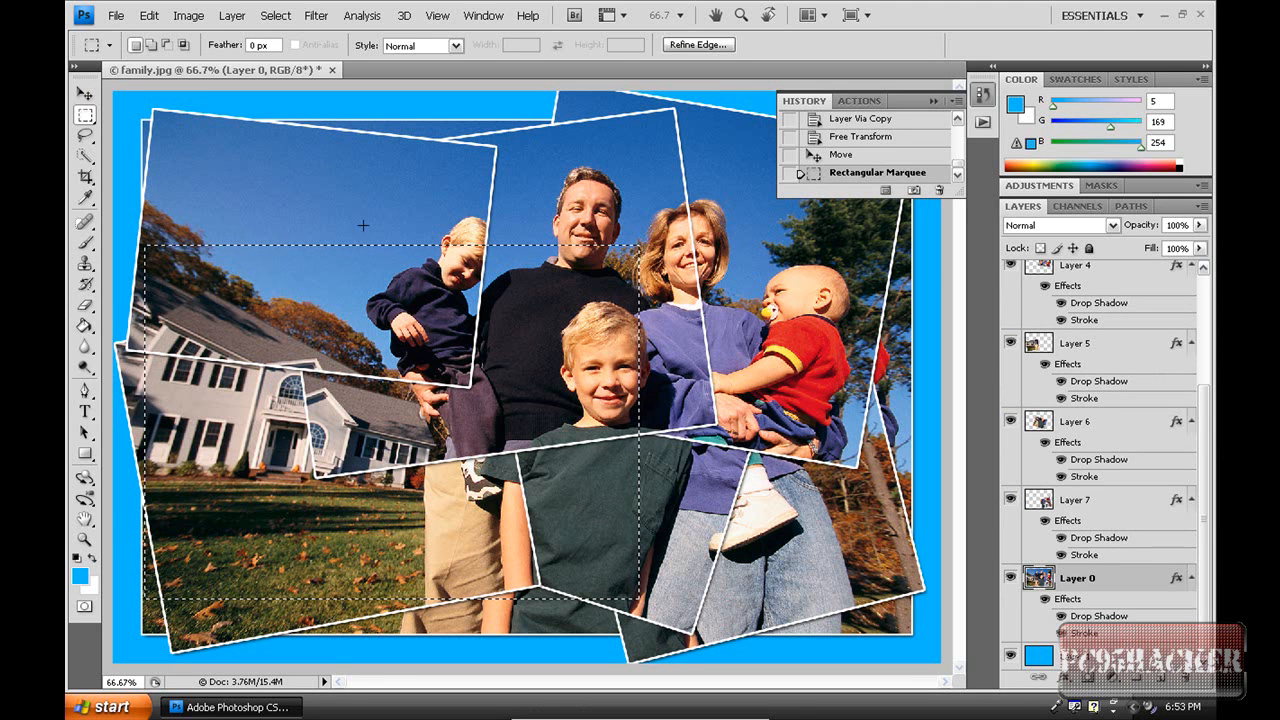
{"action": "mouse_move", "coordinate": [216, 168]}
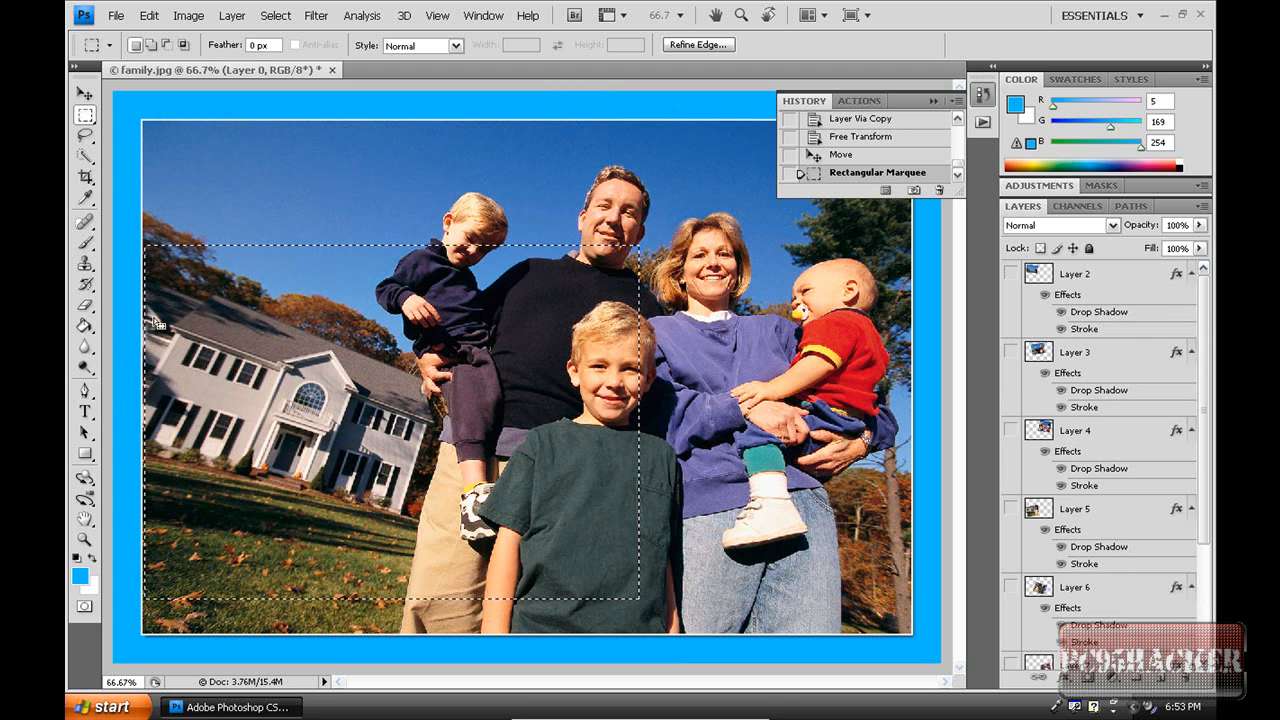
{"action": "mouse_move", "coordinate": [332, 552]}
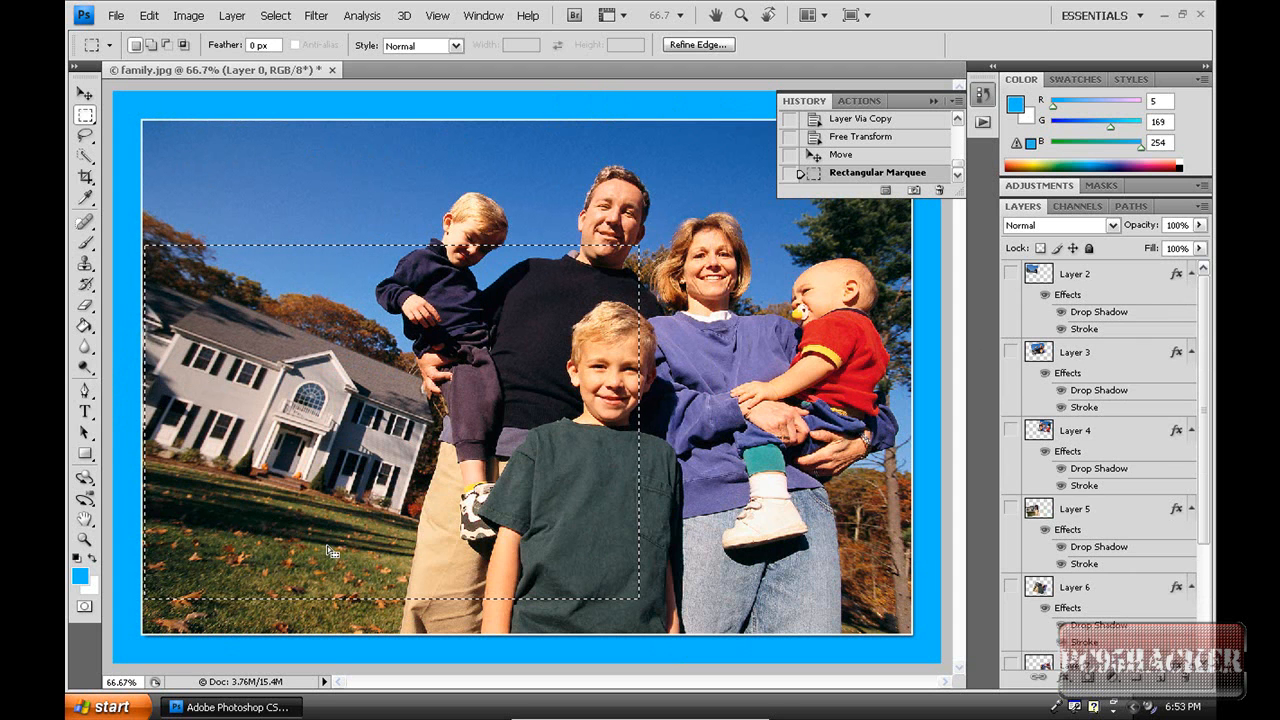
{"action": "mouse_move", "coordinate": [1178, 388]}
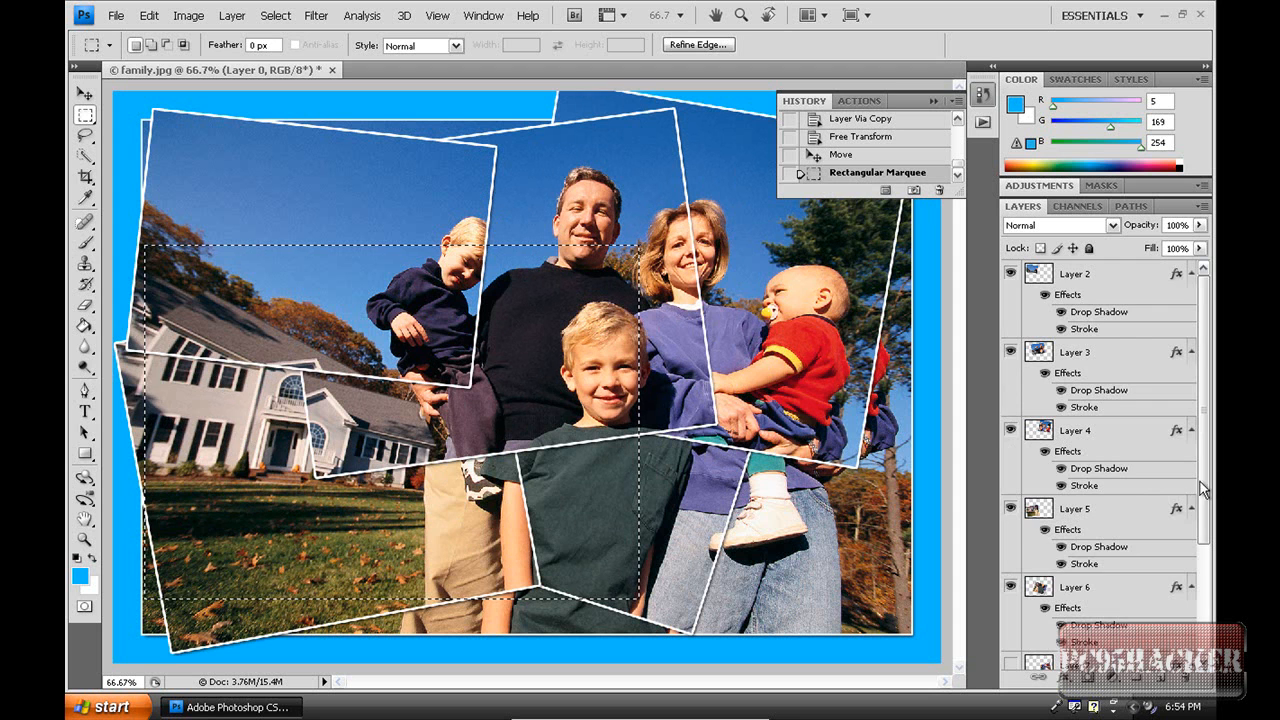
Step: Make the new tilted tile and hide Layer 0 so only tiles remain on blue
{"action": "scroll", "scroll_direction": "down", "scroll_amount": 3}
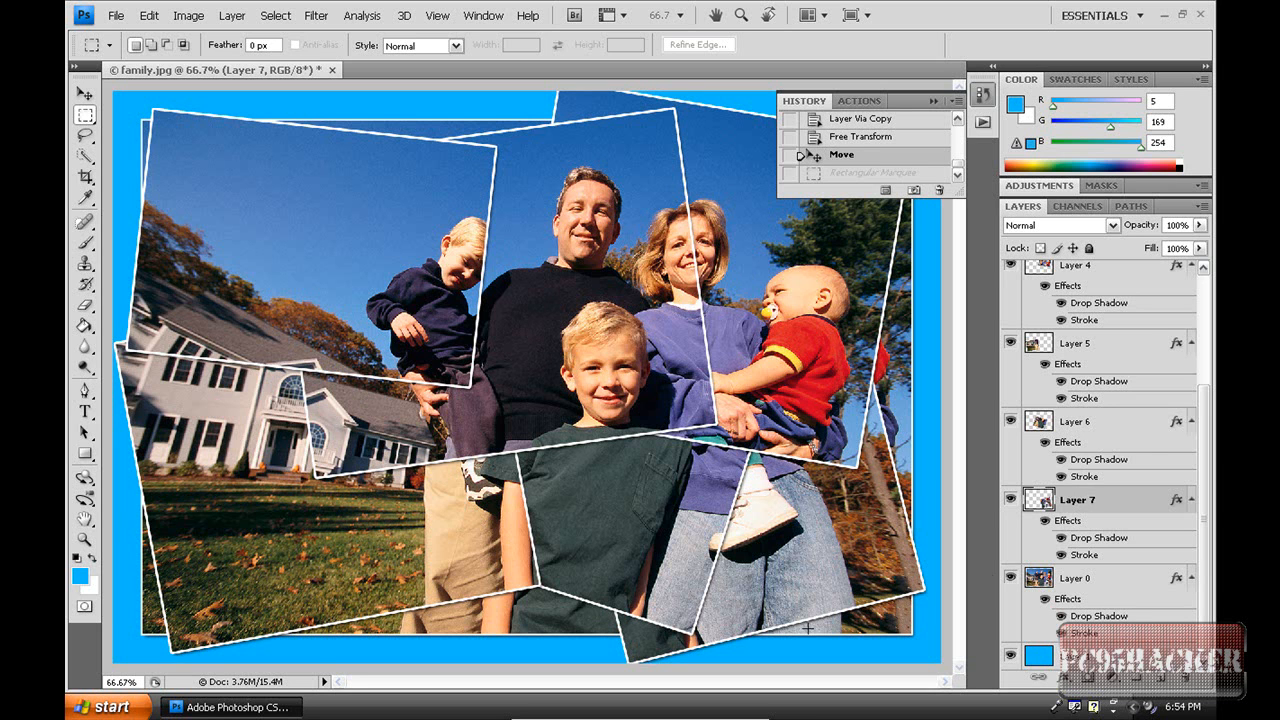
{"action": "mouse_move", "coordinate": [826, 592]}
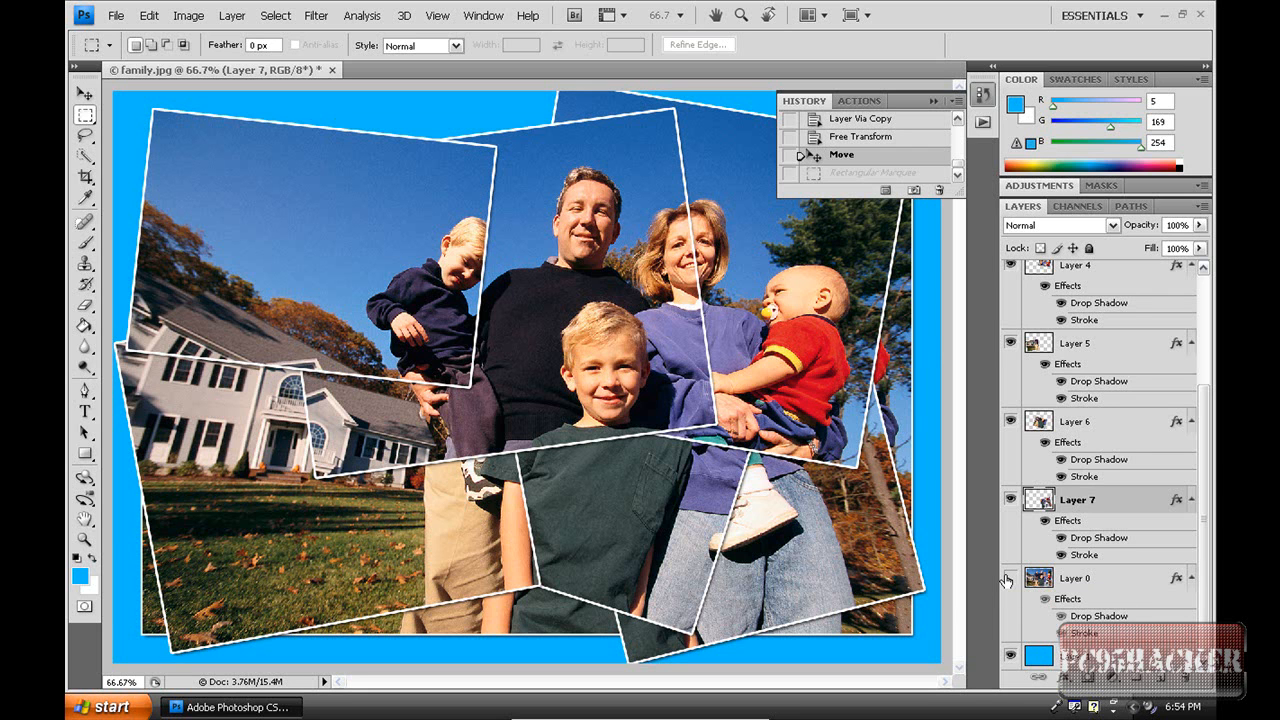
{"action": "left_click", "coordinate": [1008, 580]}
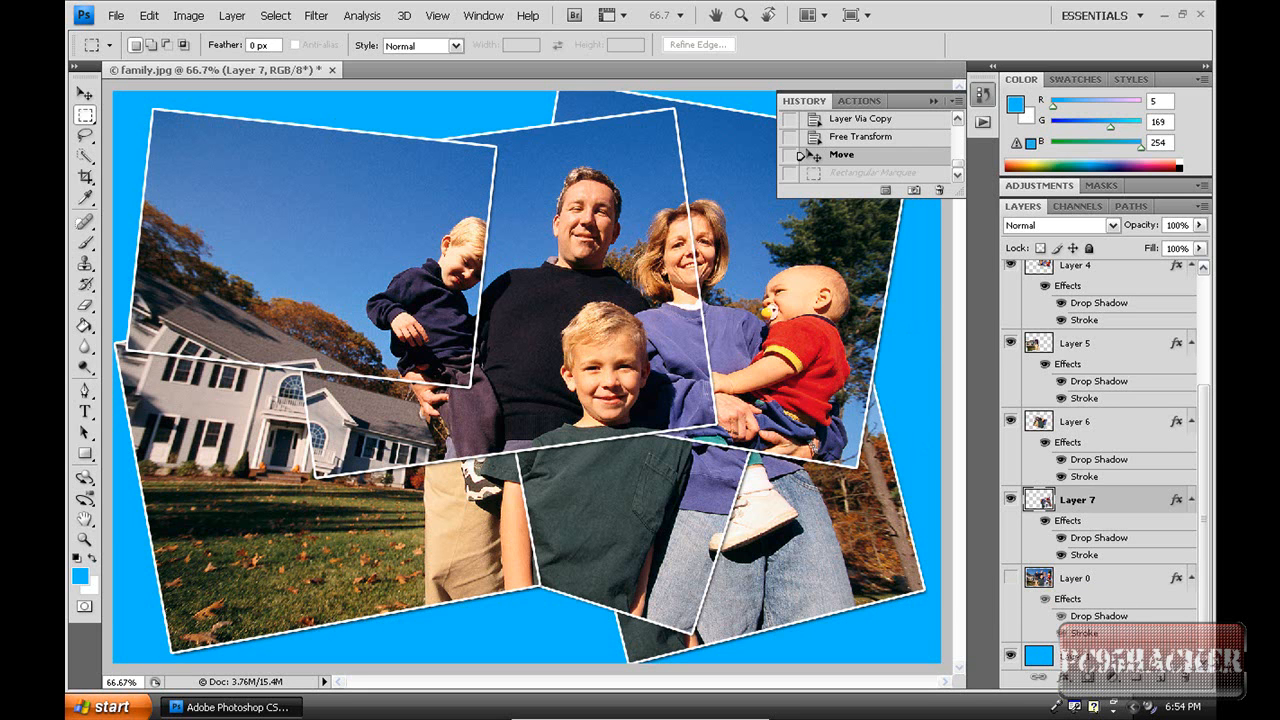
{"action": "mouse_move", "coordinate": [880, 380]}
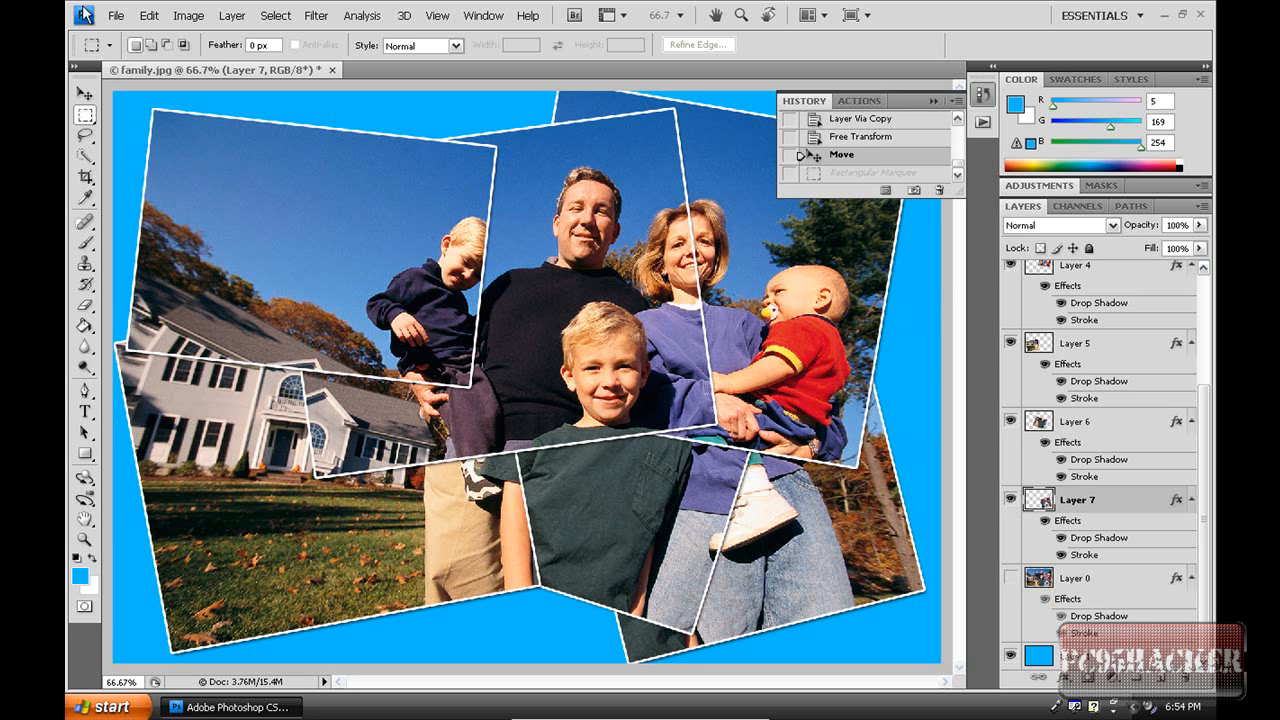
Step: Save the mosaic as 'family' on the Desktop via Save As, choosing a file format
{"action": "left_click", "coordinate": [116, 16]}
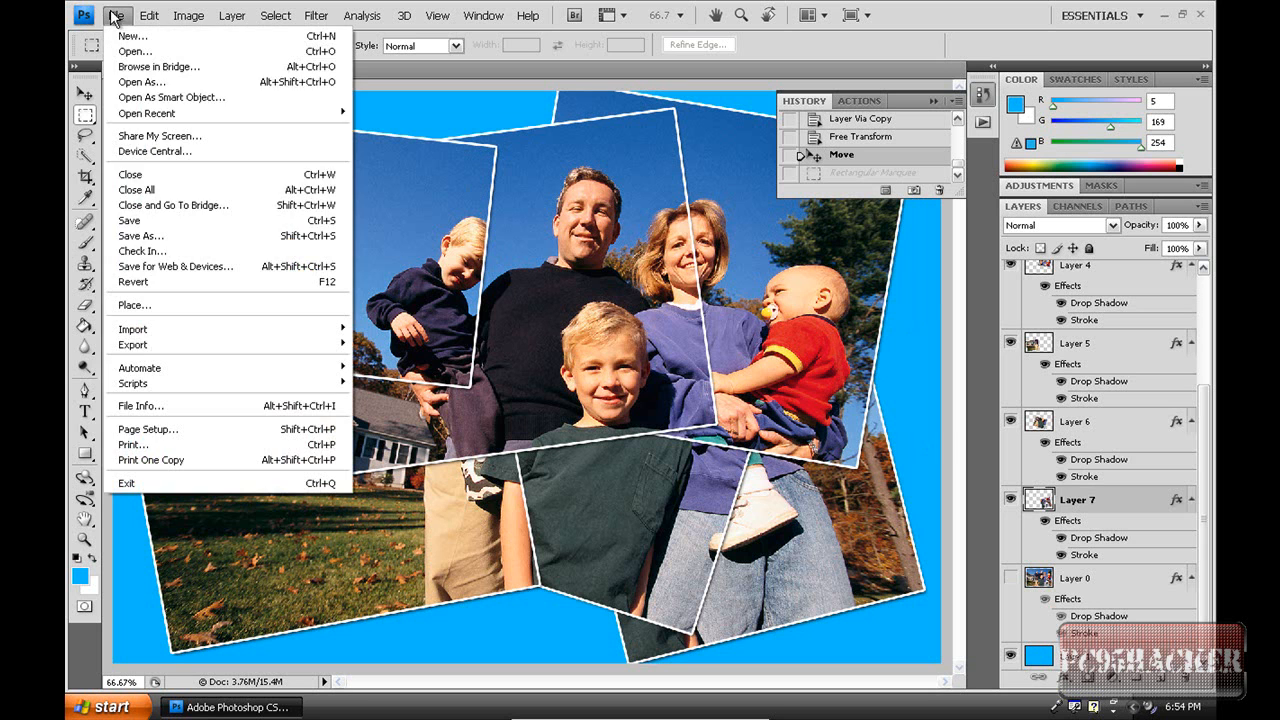
{"action": "left_click", "coordinate": [140, 236]}
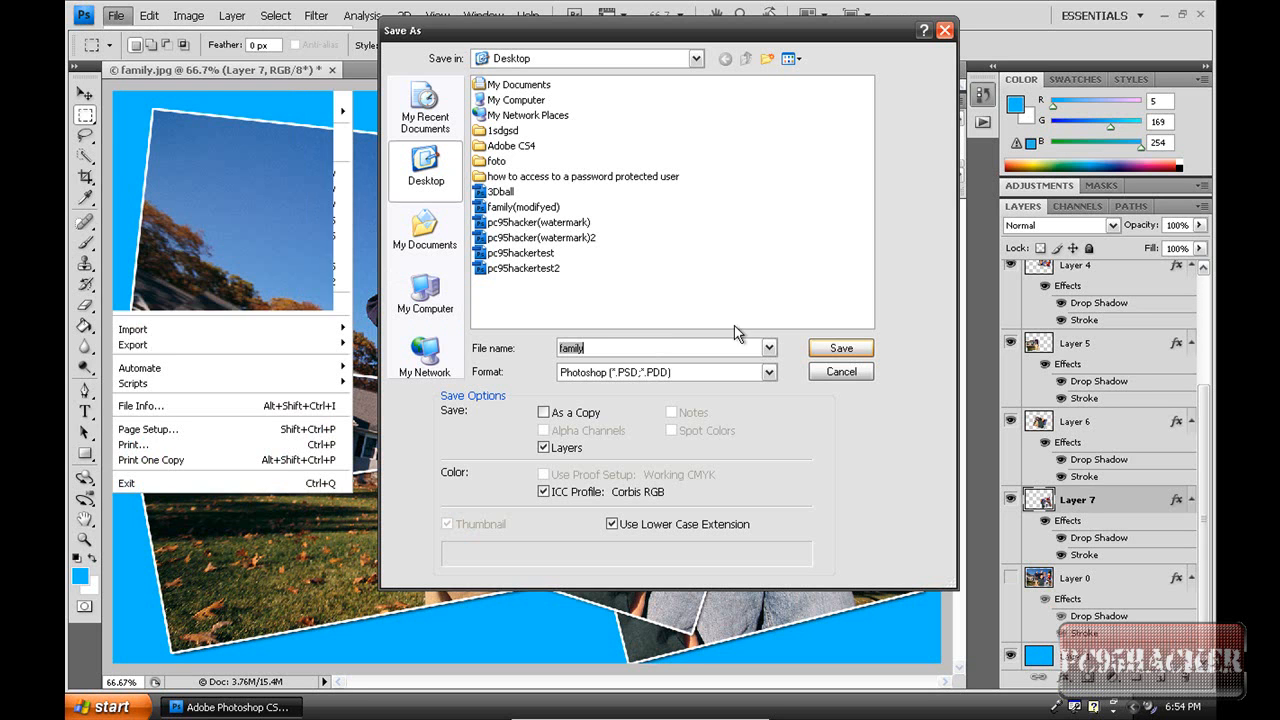
{"action": "left_click", "coordinate": [768, 348]}
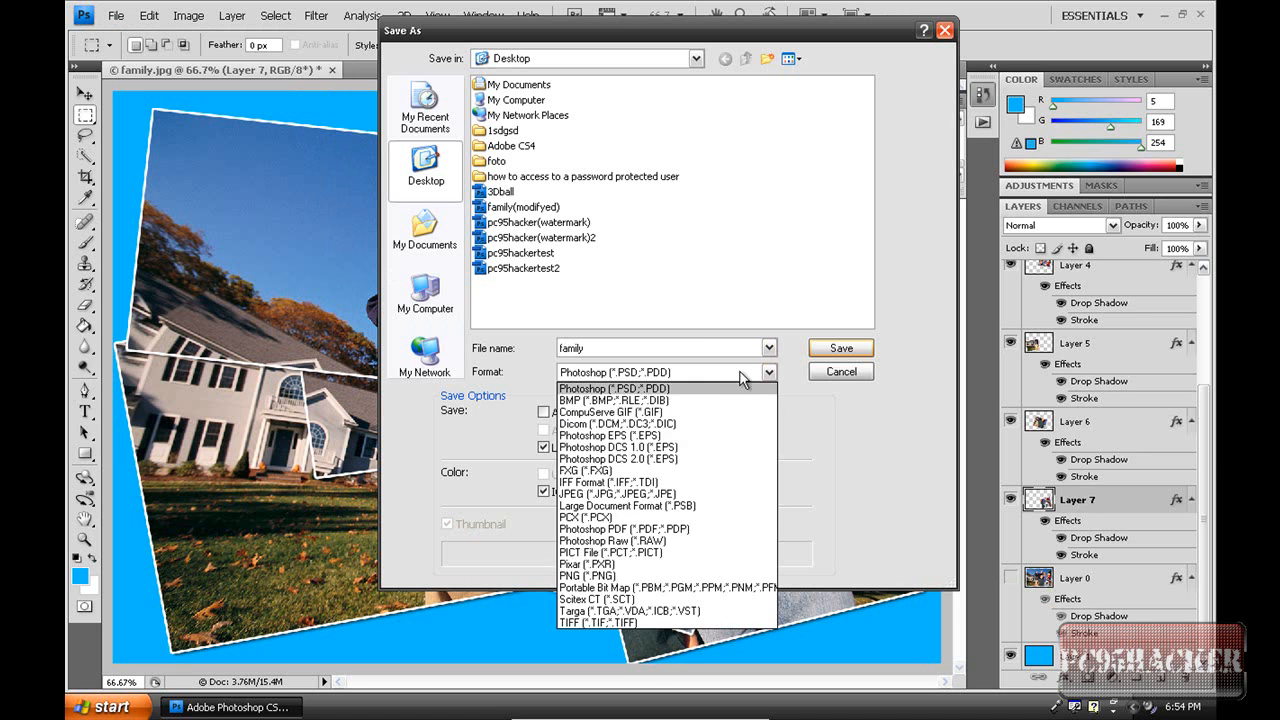
{"action": "left_click", "coordinate": [840, 370]}
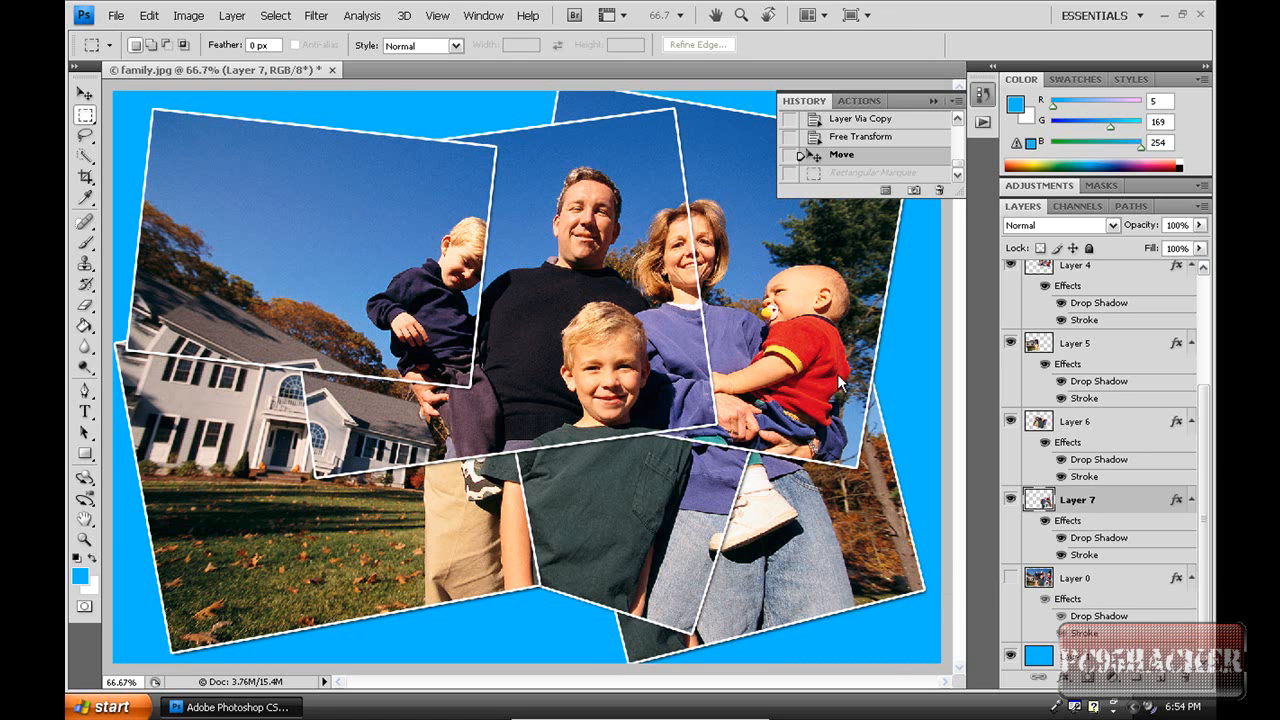